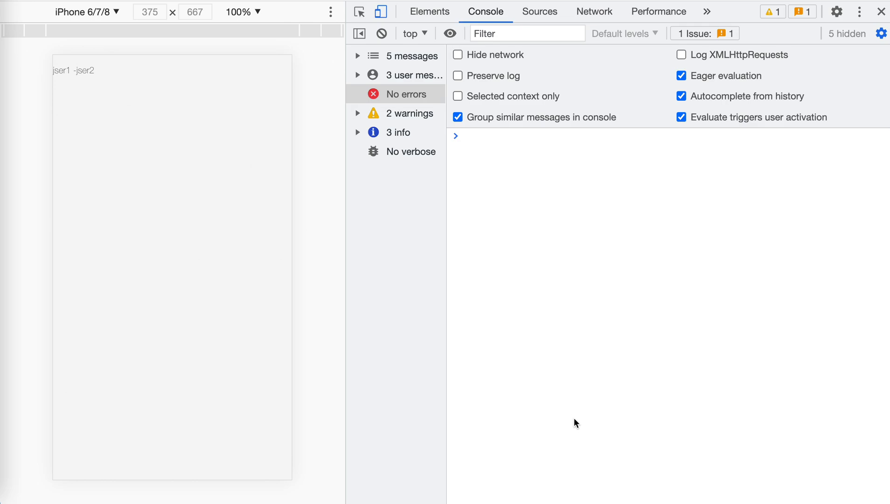
mouse_move(326, 244)
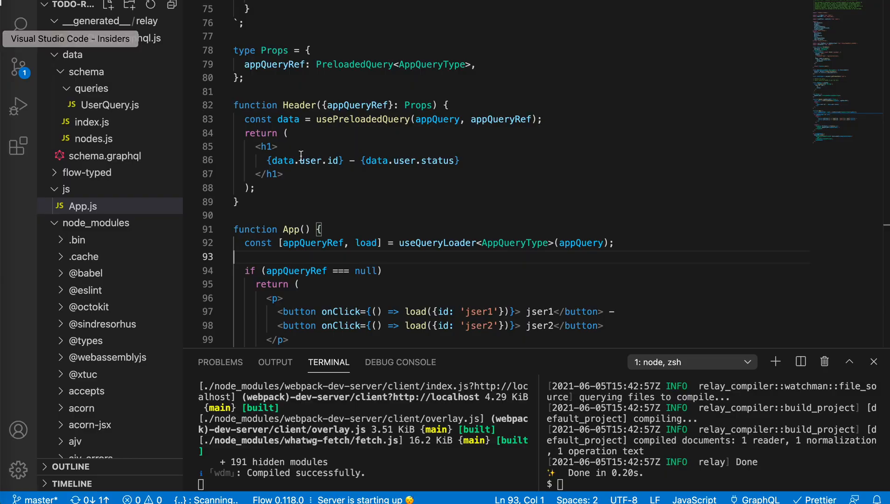
scroll(down, 3)
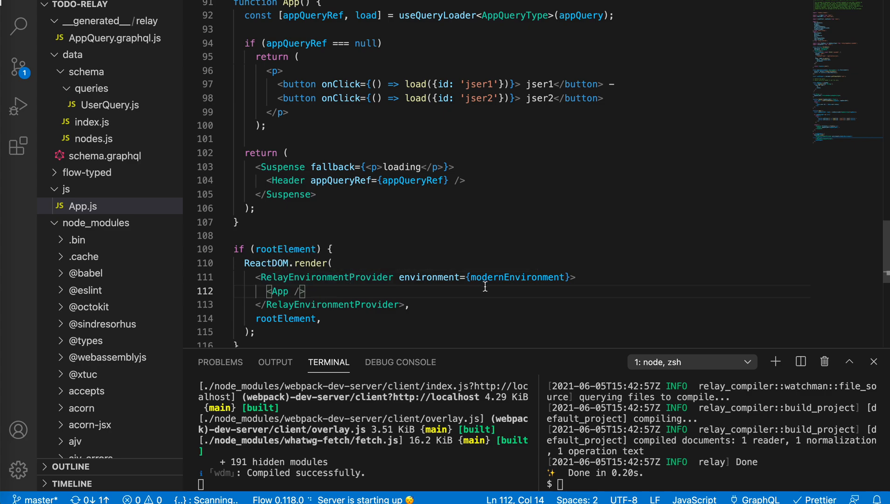
scroll(up, 3)
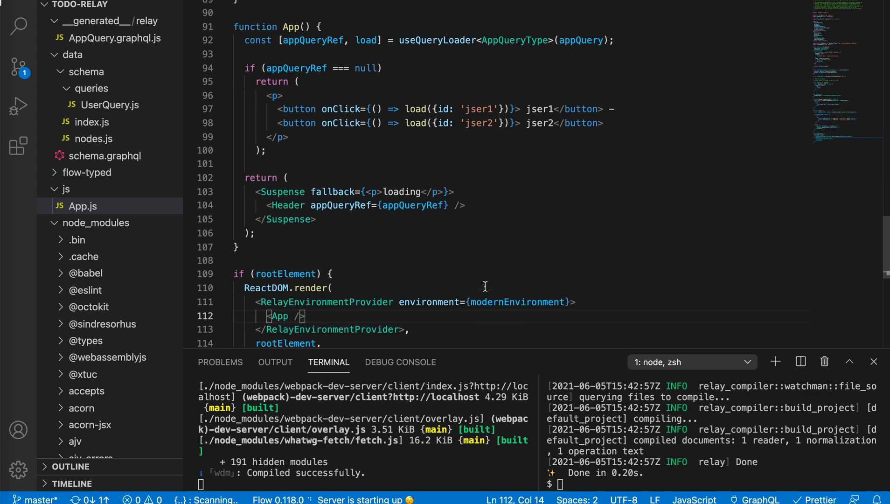
scroll(up, 3)
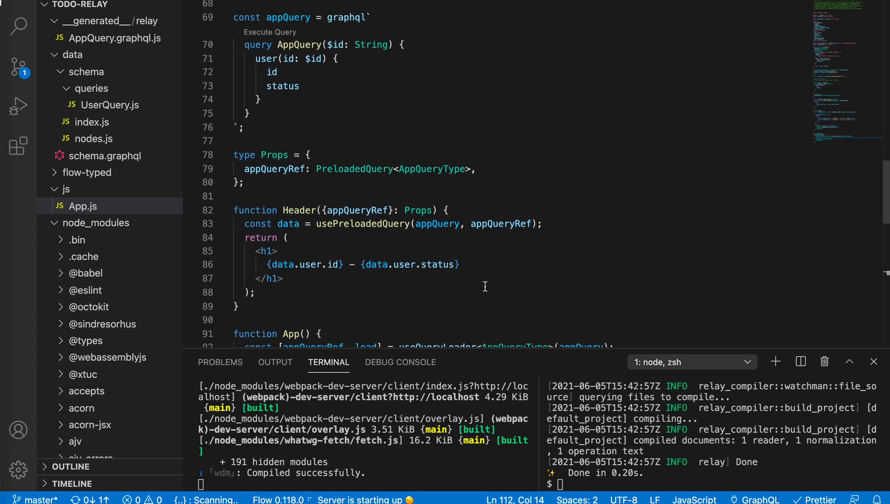
scroll(up, 3)
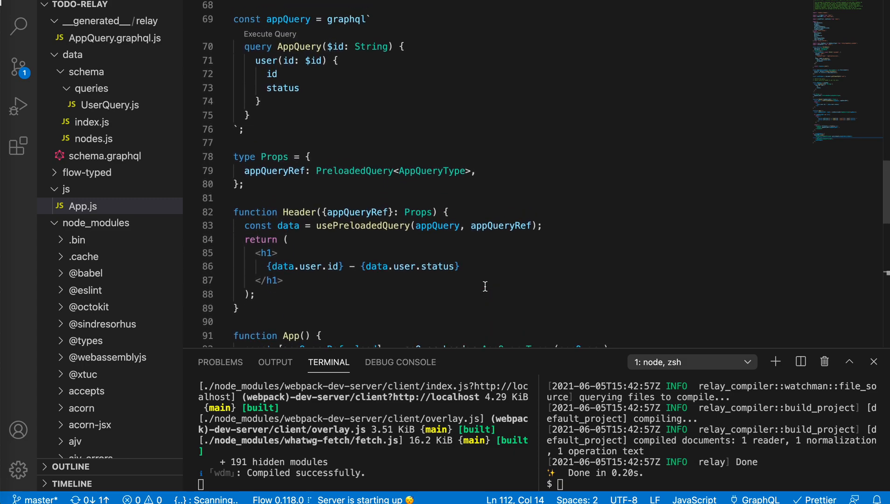
scroll(up, 3)
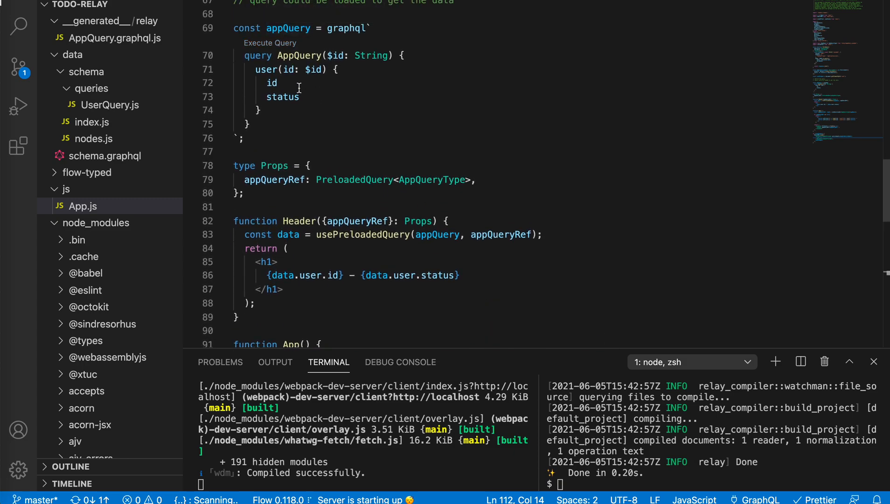
mouse_move(301, 106)
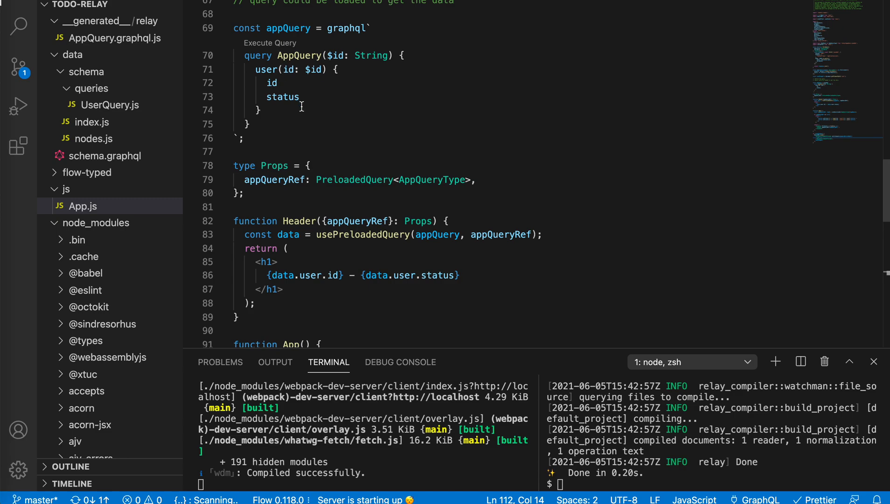
scroll(down, 3)
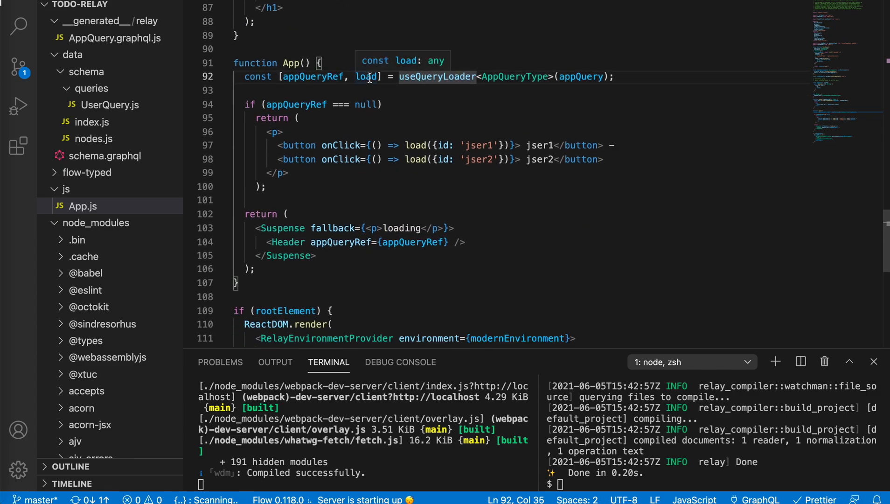
mouse_move(302, 143)
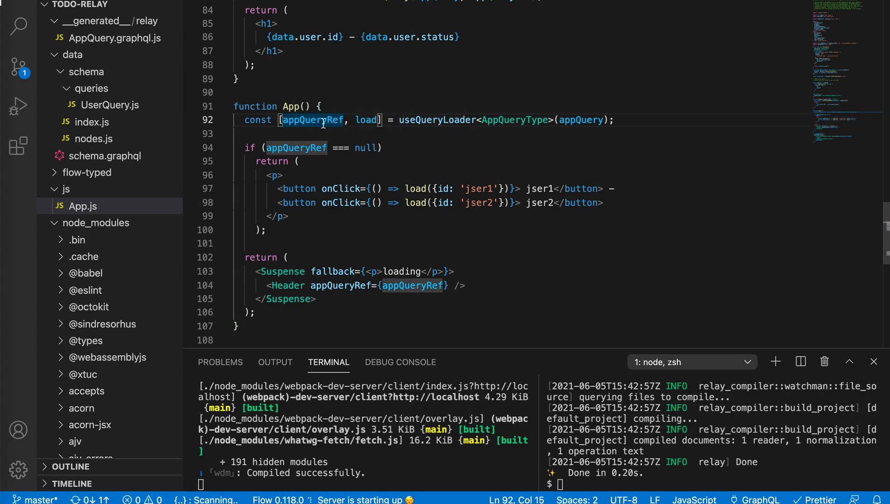
click(326, 120)
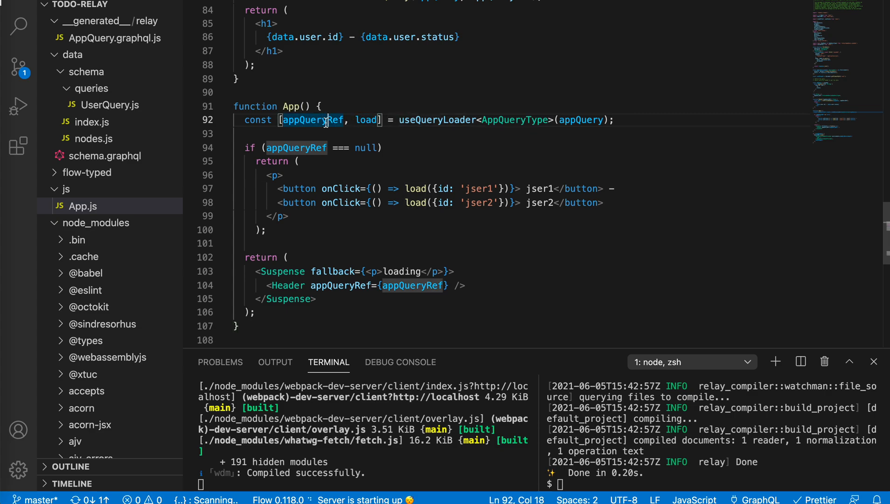
scroll(up, 3)
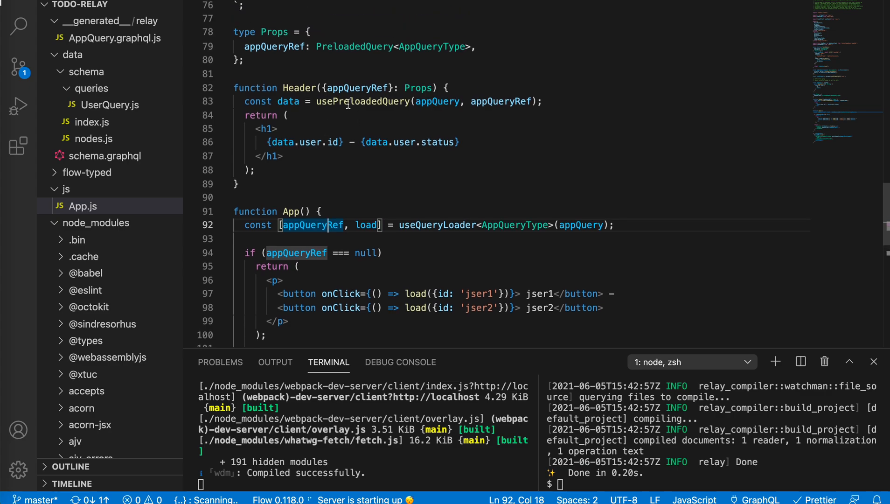
mouse_move(362, 159)
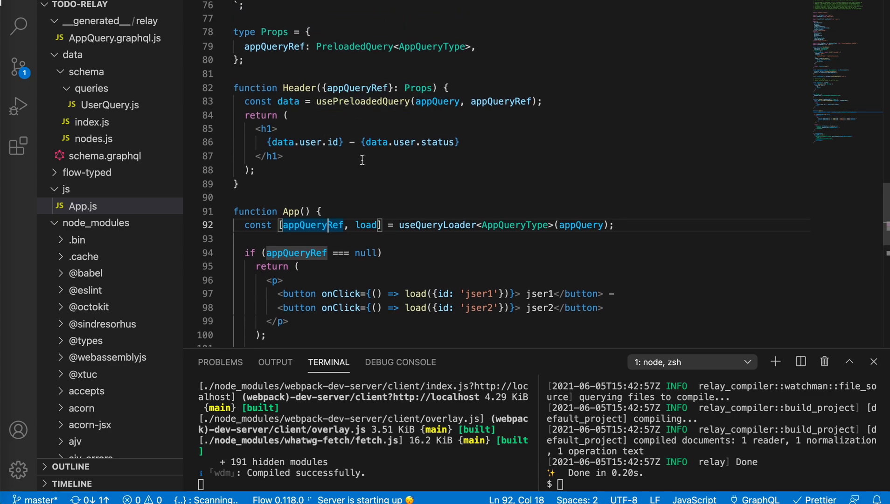
scroll(down, 3)
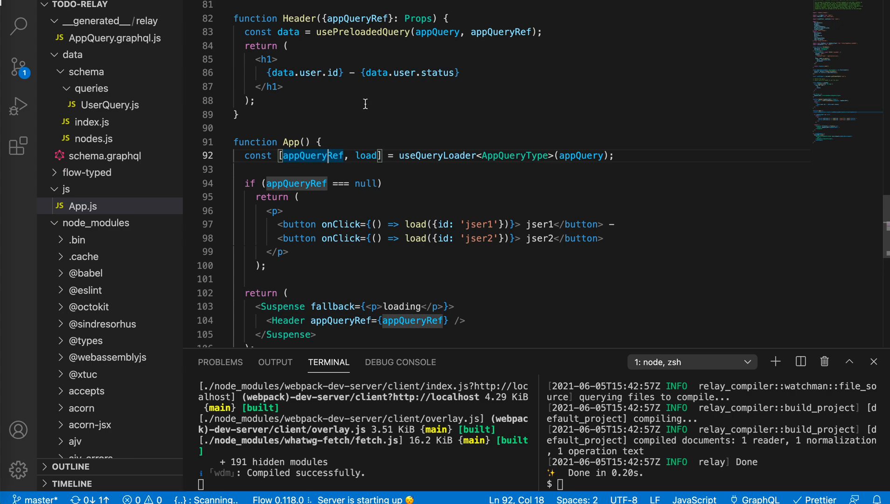
mouse_move(286, 73)
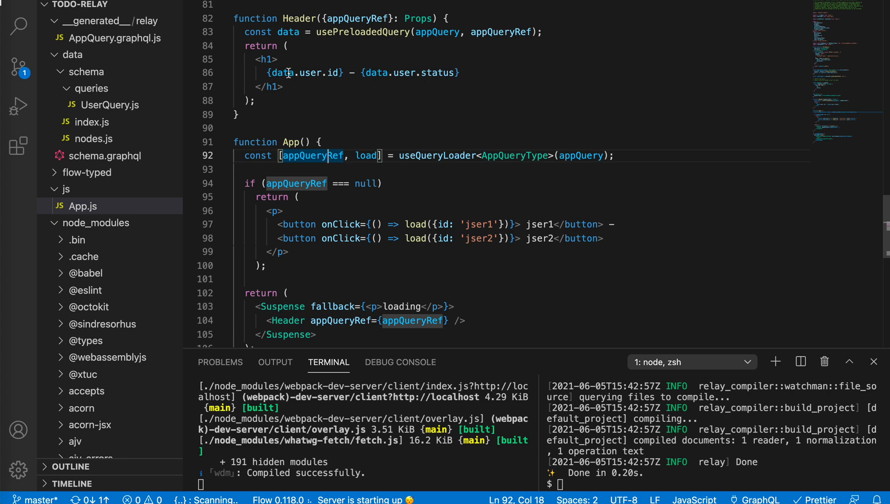
click(308, 72)
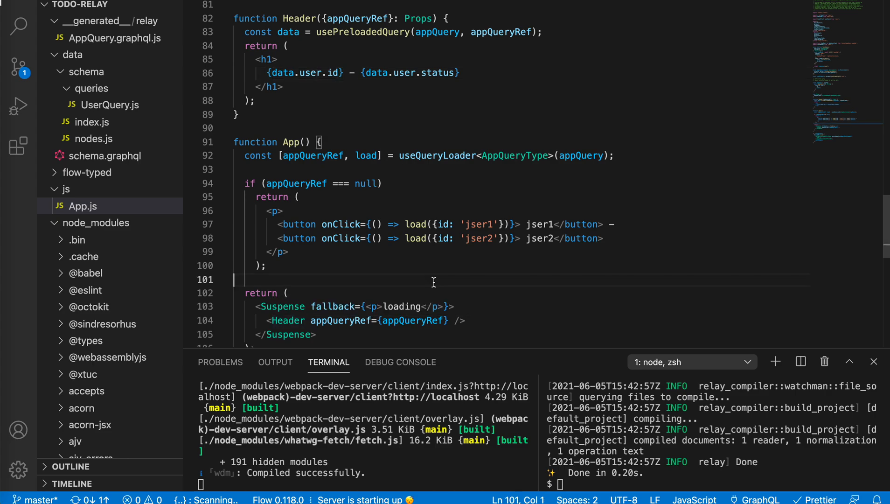
click(391, 306)
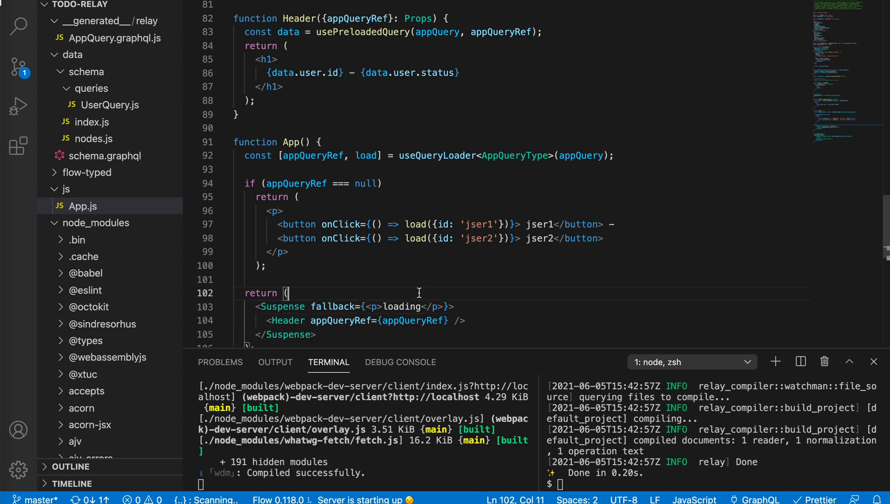
- Insert a new line above 'function App()' and start it with '//'
scroll(up, 3)
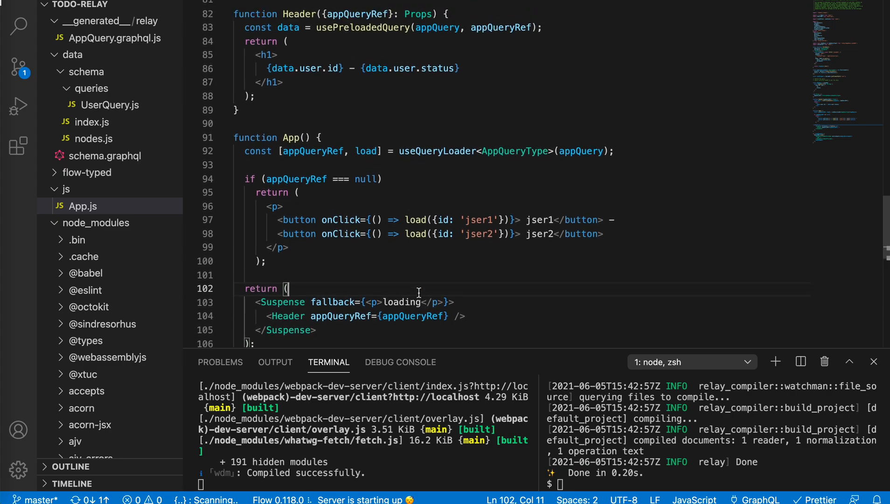
scroll(down, 3)
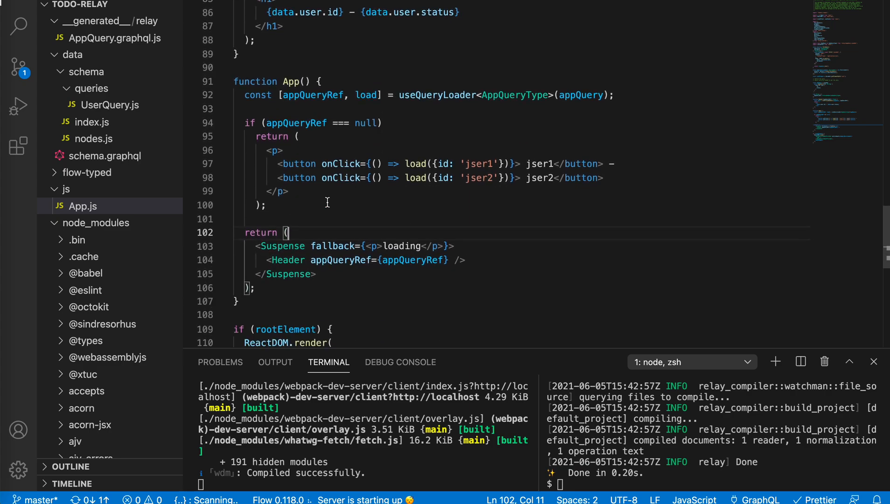
mouse_move(313, 95)
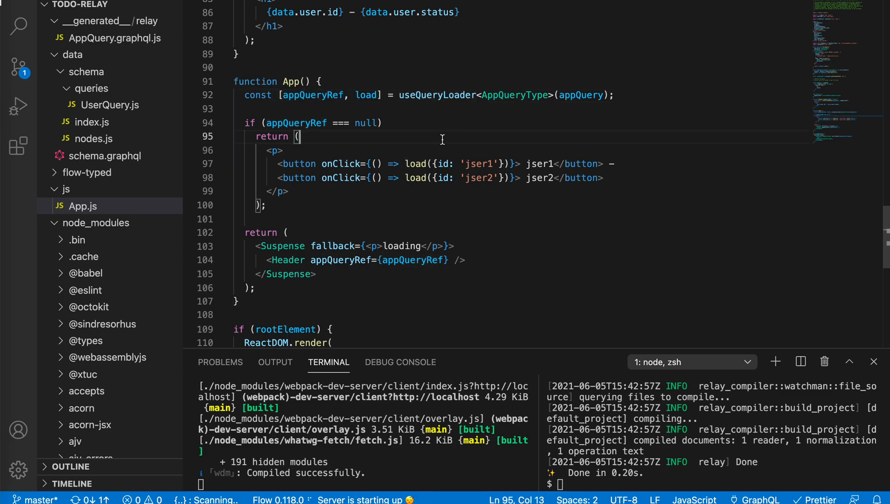
mouse_move(324, 103)
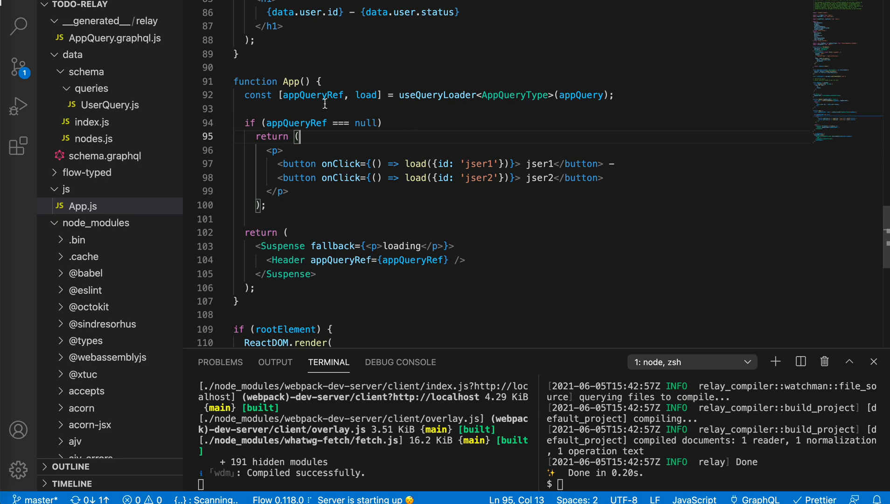
mouse_move(423, 97)
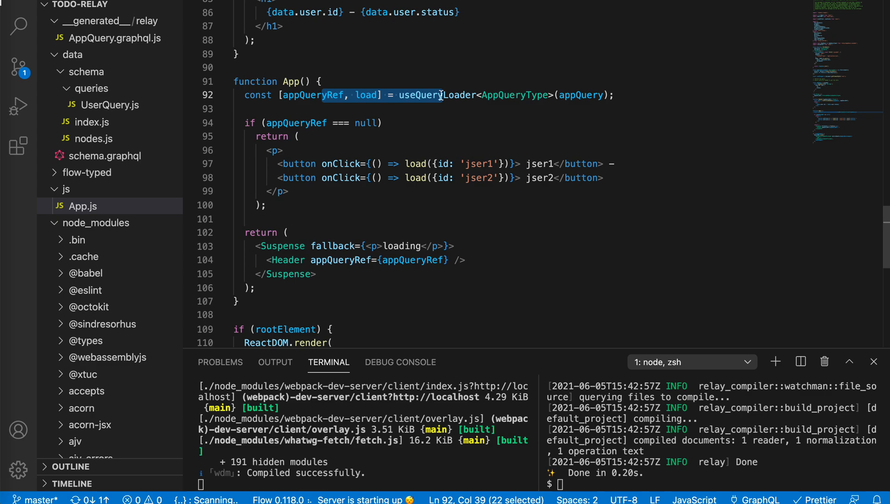
click(366, 95)
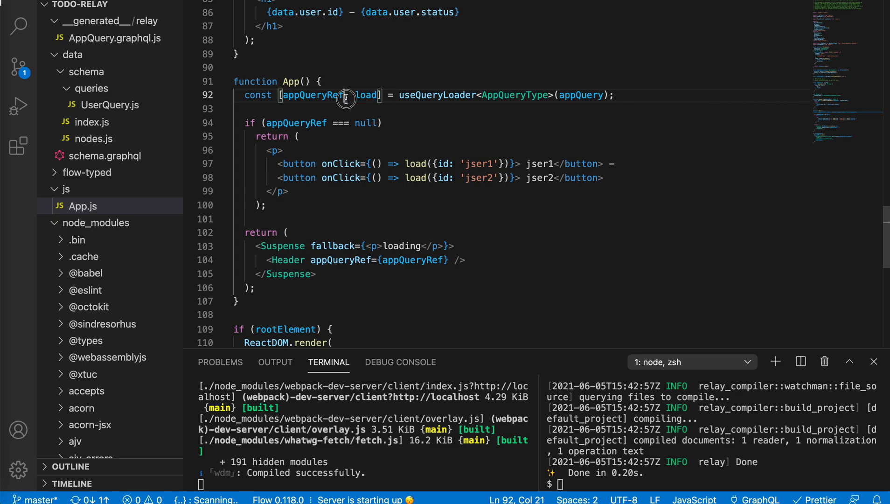
click(417, 207)
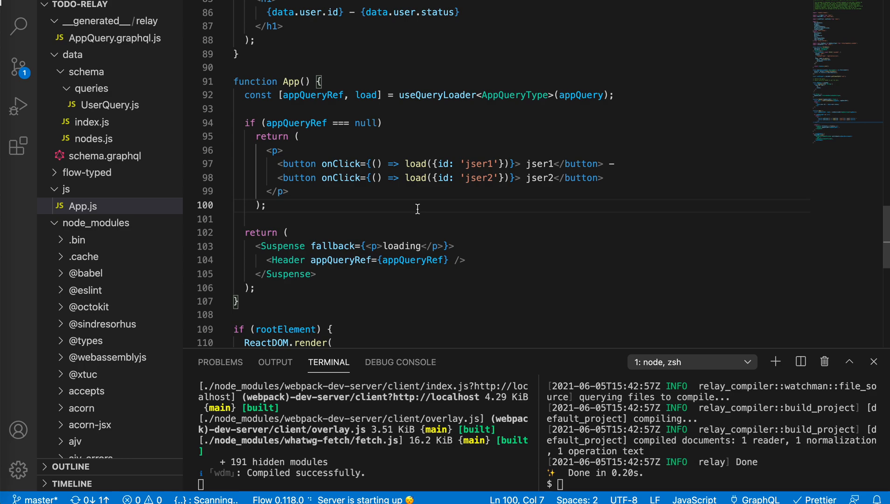
scroll(up, 3)
text(//)
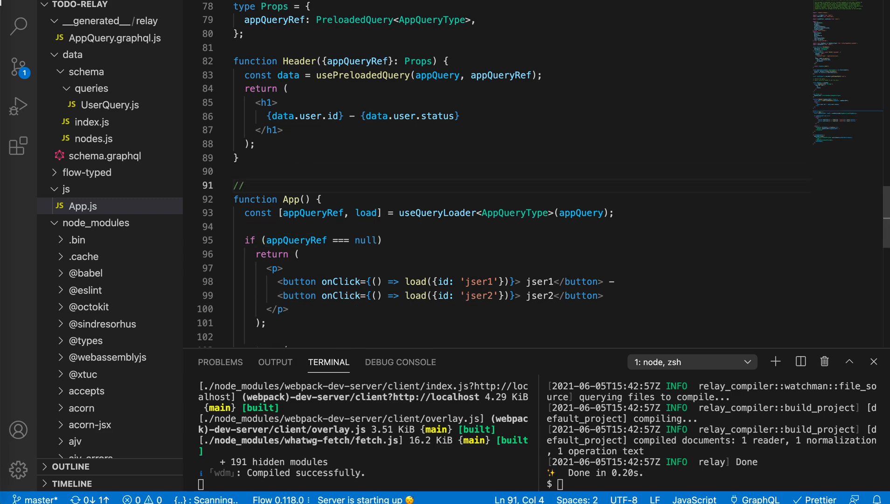
- Complete the comment as '// render App() => fetch data => render()'
text(render A)
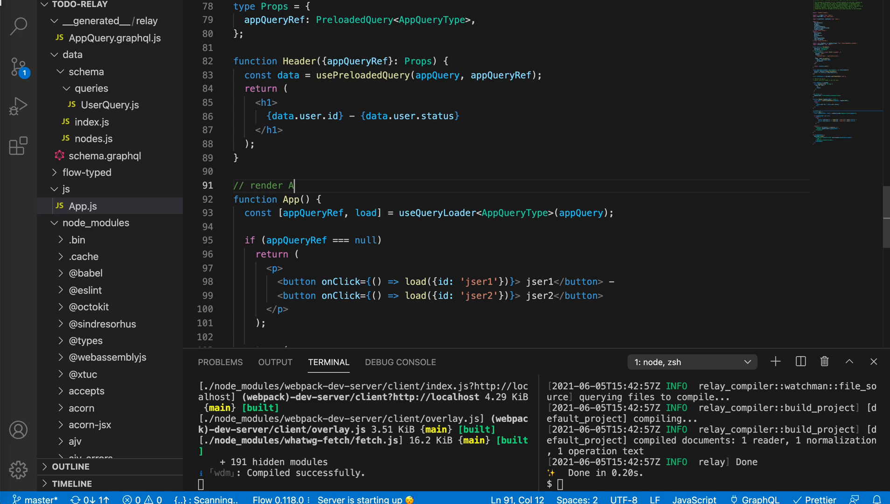
text(pp() =>)
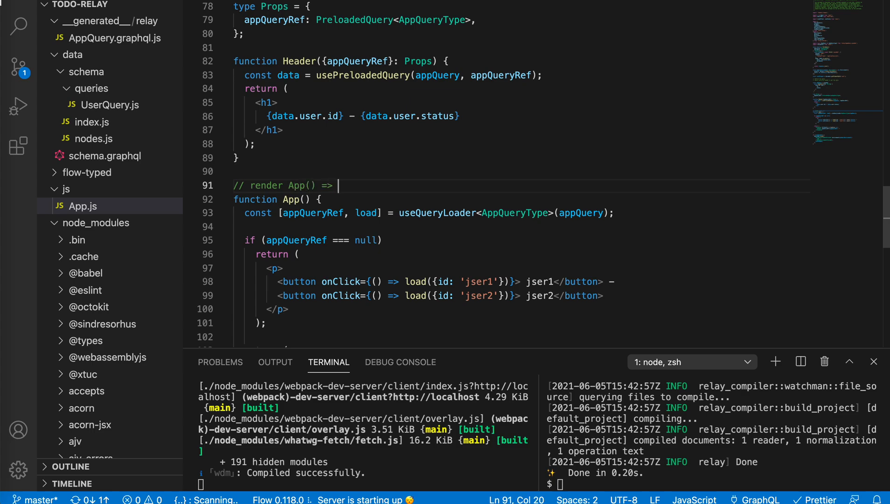
text(fetch)
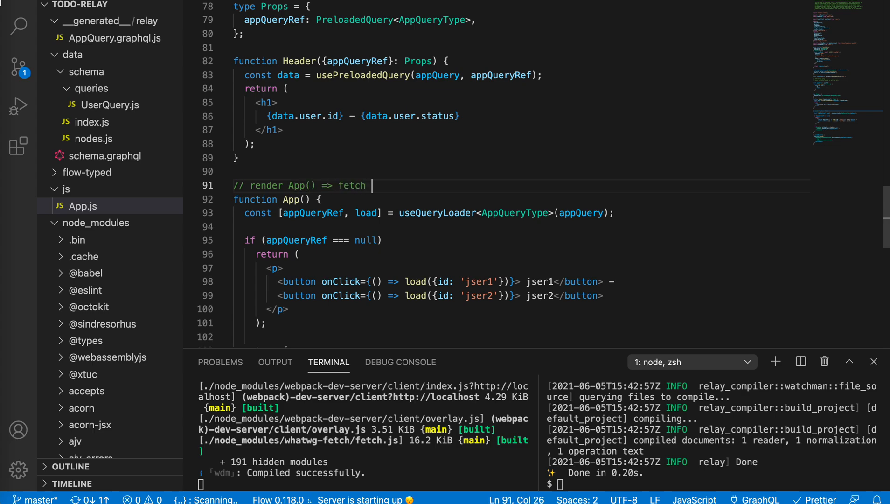
text(data)
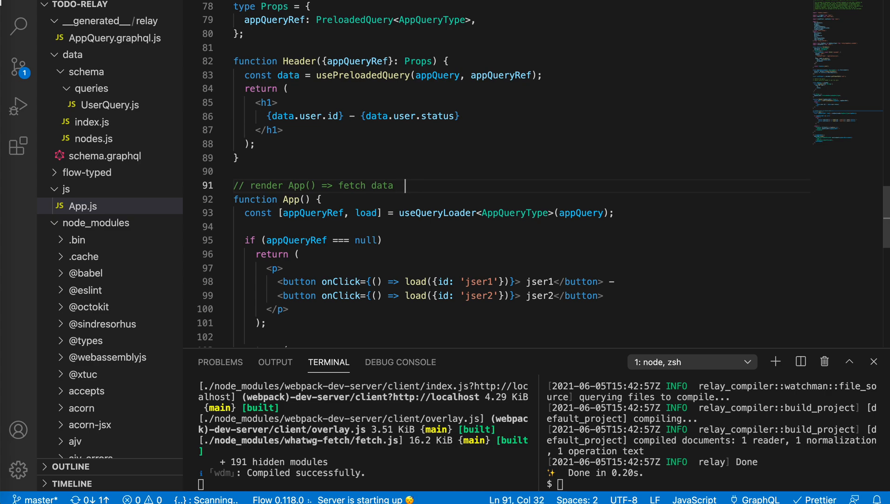
text(=> render)
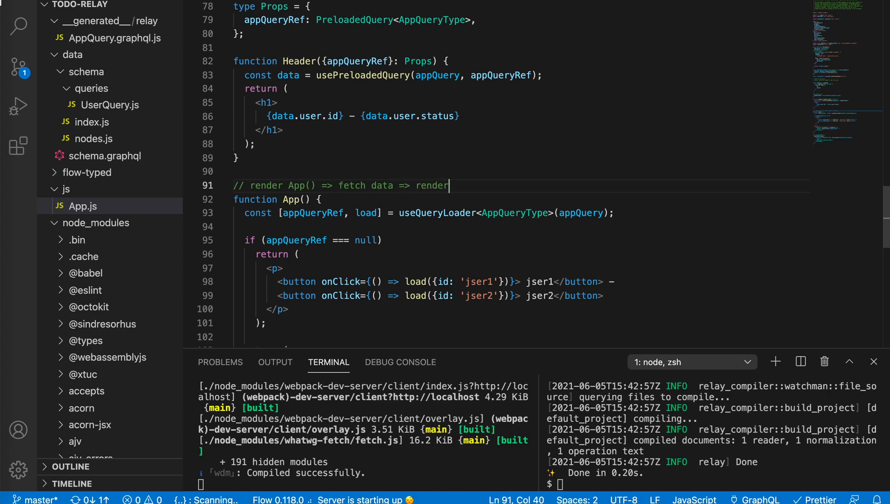
text(())
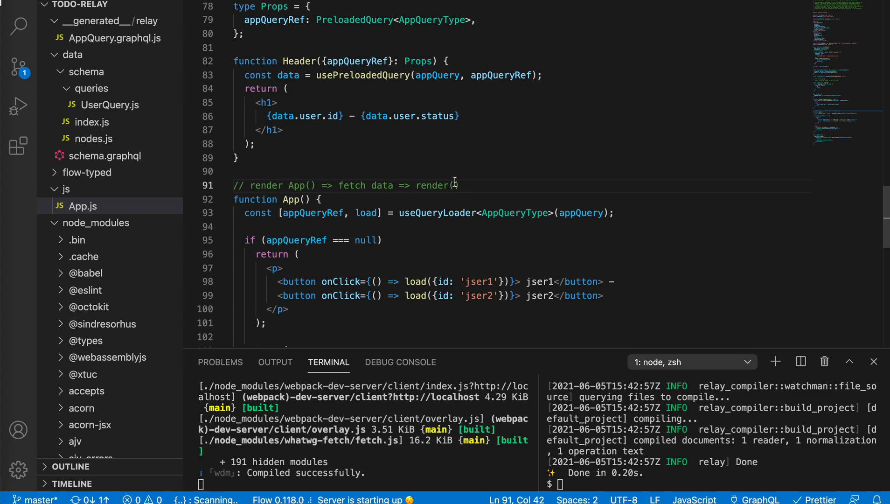
scroll(down, 3)
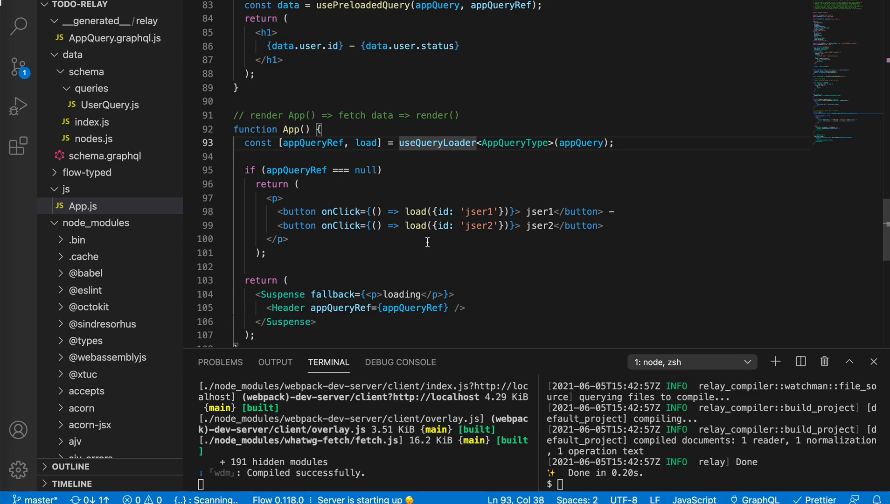
- Add useEffect(() => { load({id: 'jser1'}) }, []) after the useQueryLoader call
click(284, 238)
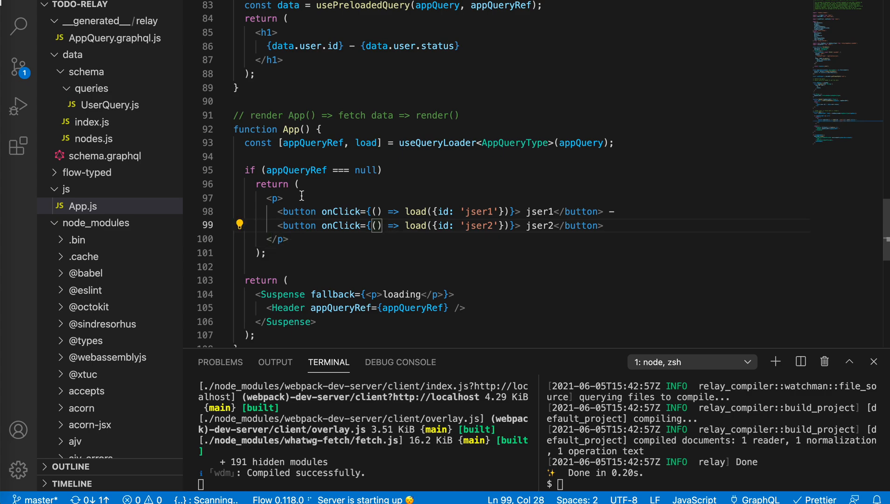
click(299, 183)
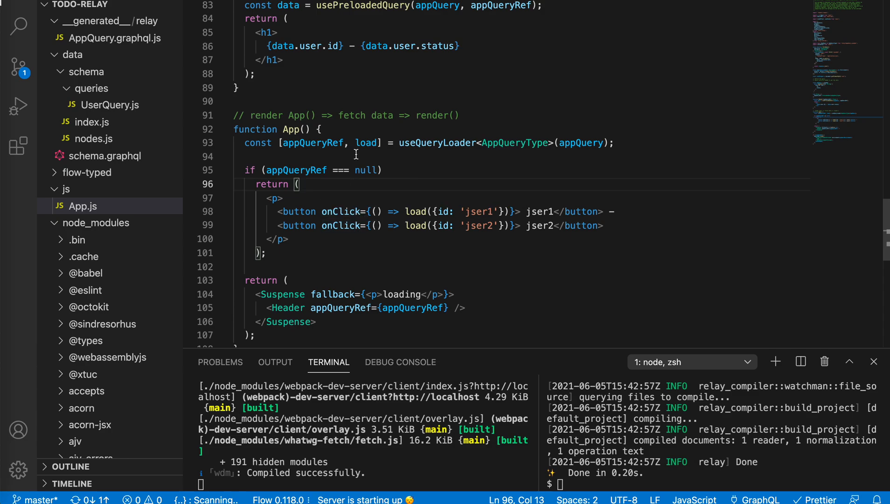
click(246, 156)
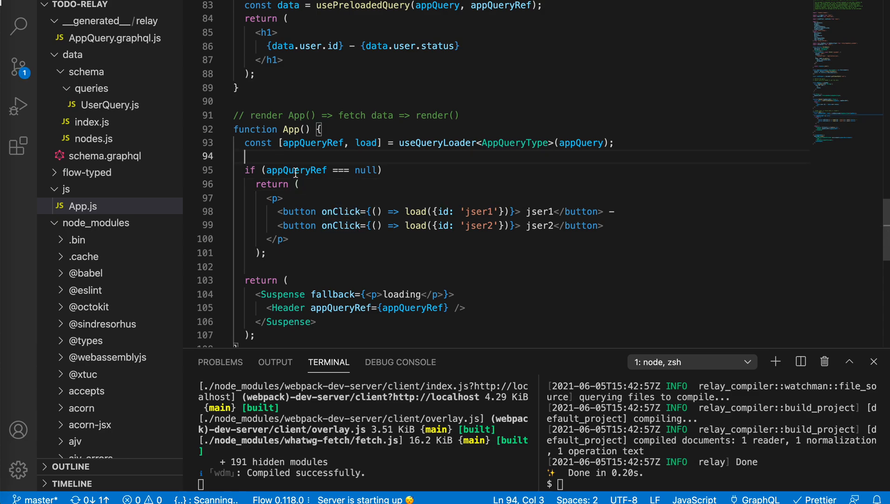
text(useEffect(() => {)
text(load({id: 'jser1'}))
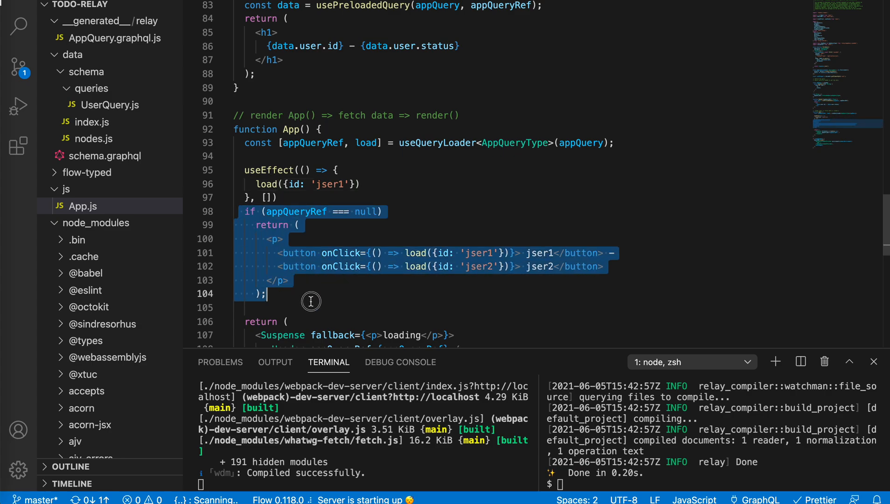
- Replace the button JSX in the null branch so App returns null while appQueryRef is null
scroll(down, 3)
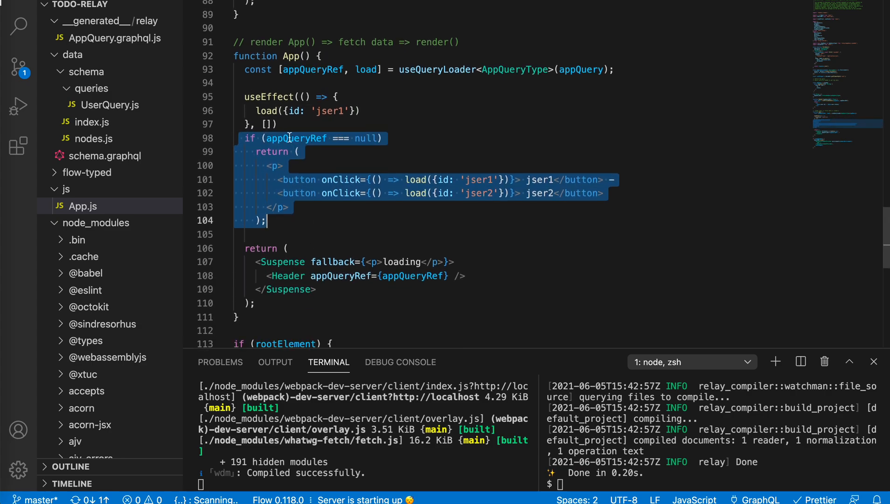
click(296, 138)
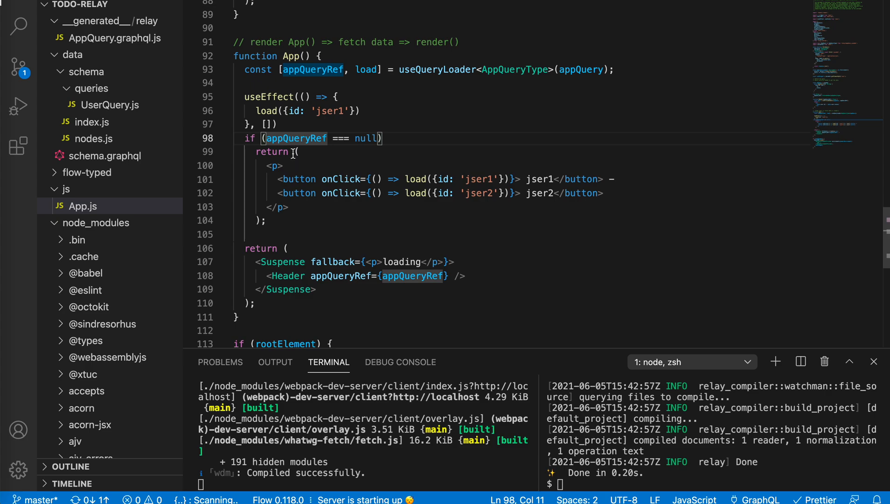
drag(293, 152, 288, 221)
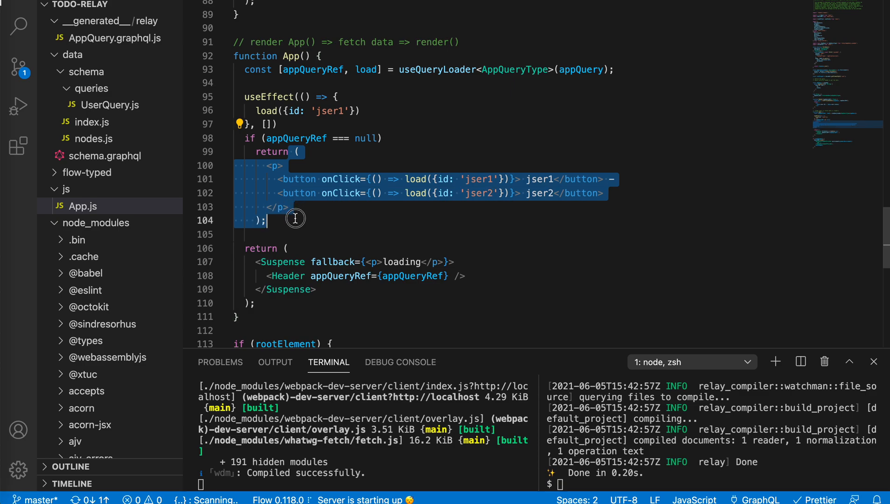
text(nu)
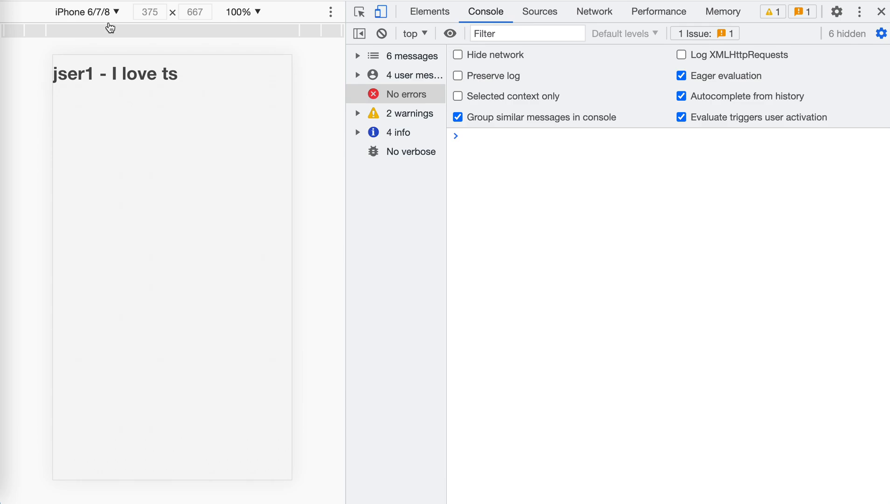
mouse_move(310, 149)
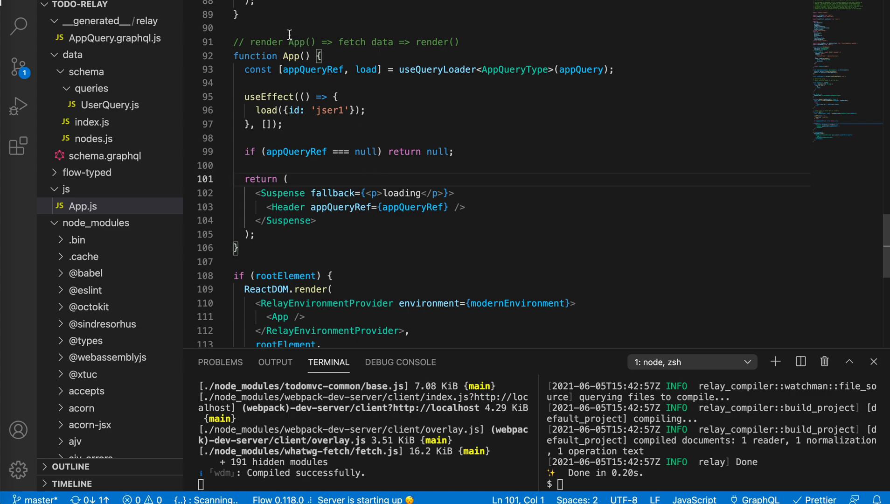
click(312, 41)
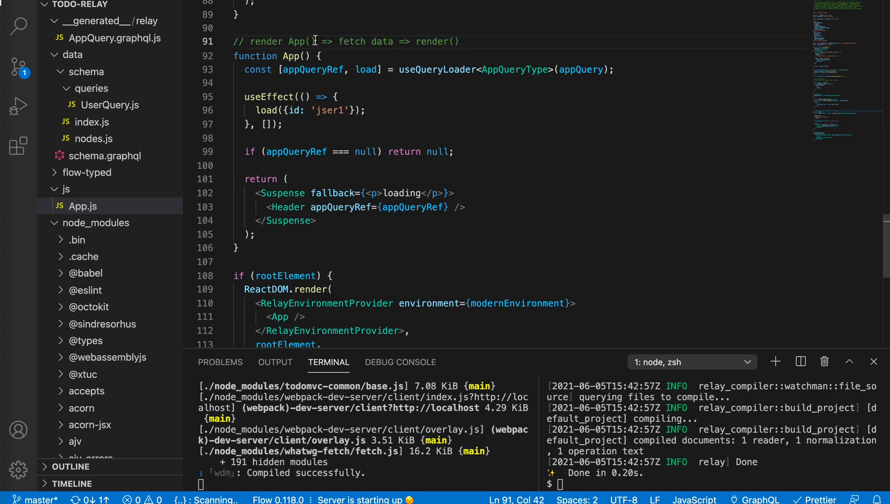
click(259, 96)
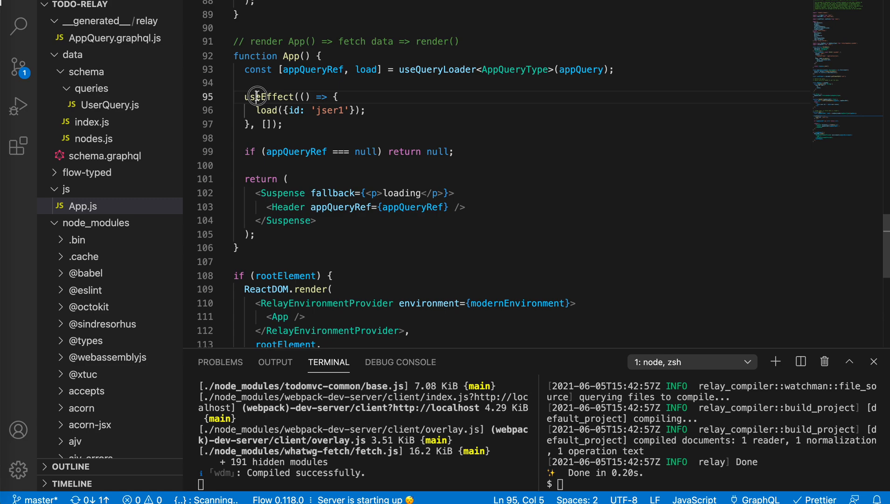
click(430, 41)
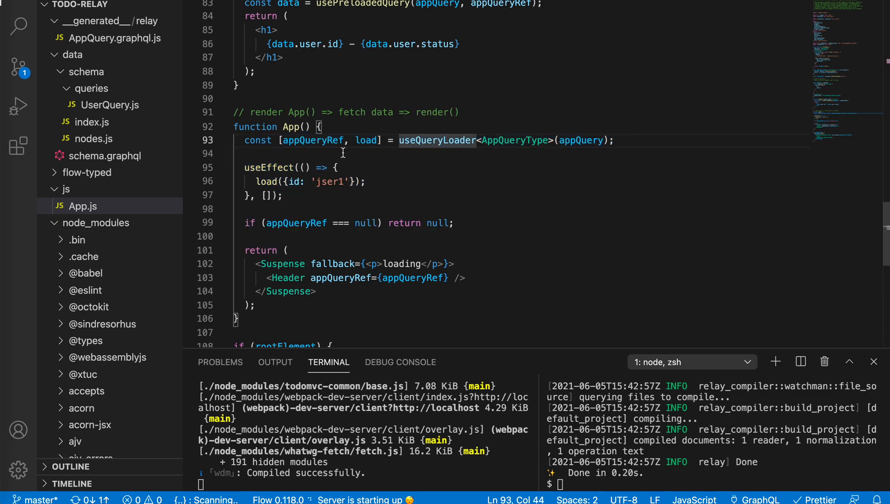
double_click(313, 140)
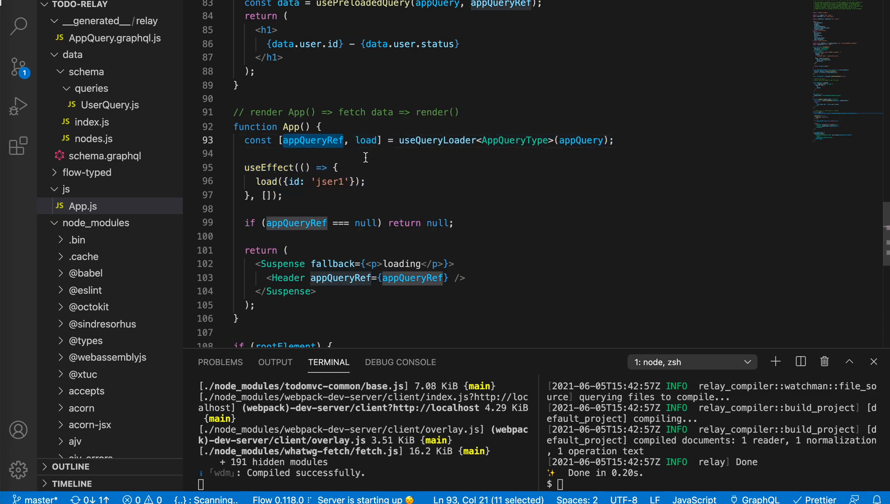
click(242, 140)
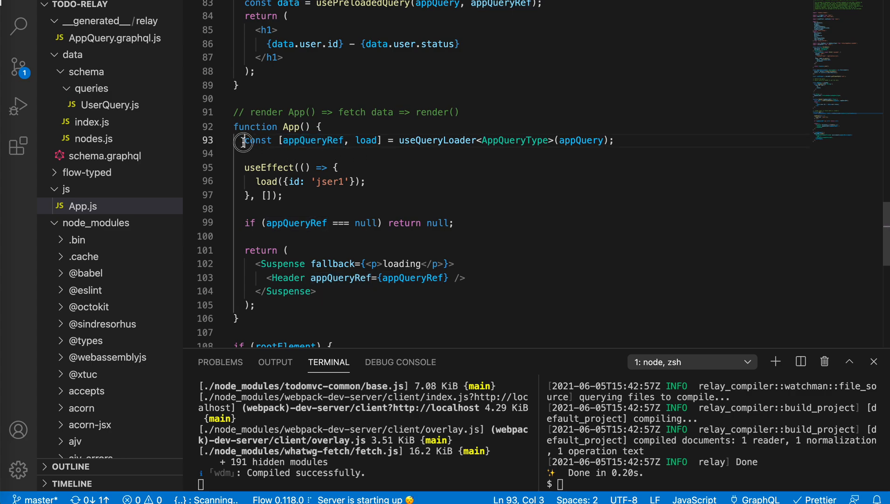
click(343, 85)
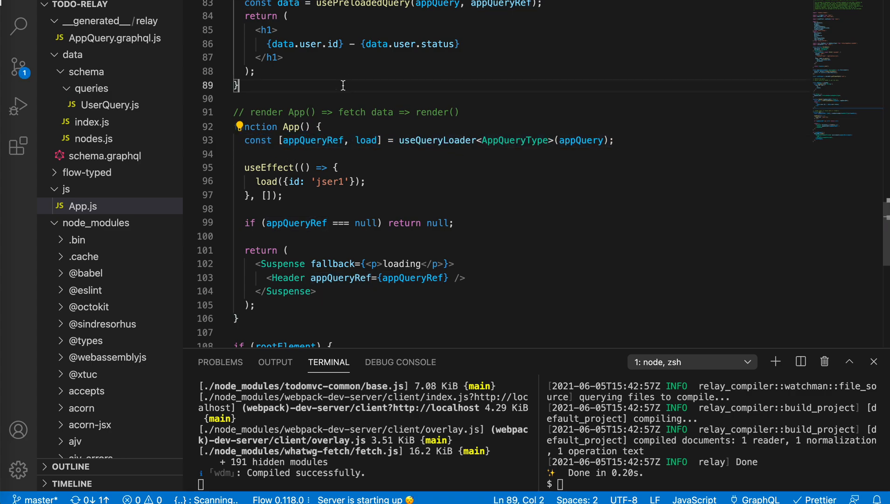
- Declare const appQueryRef = loadQuery(modernEnvironment, appQuery, {id: 'jser1'}) above App
scroll(up, 3)
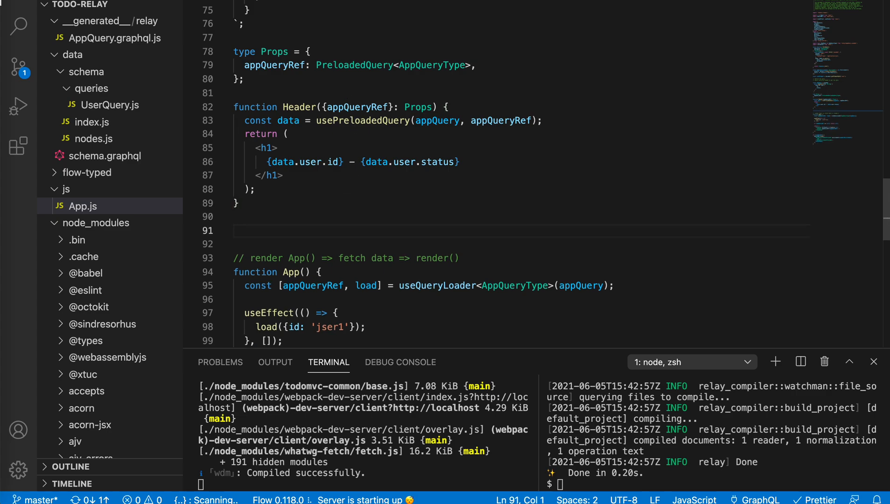
text(const)
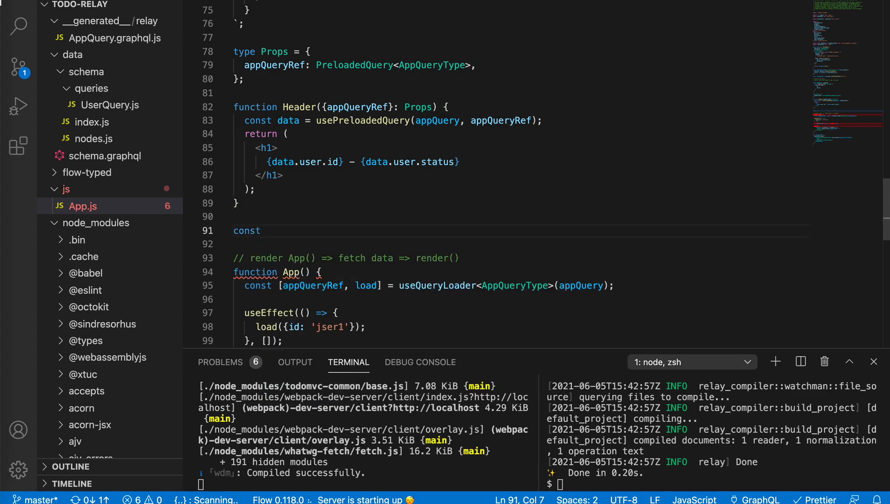
text(appQueryRef = l)
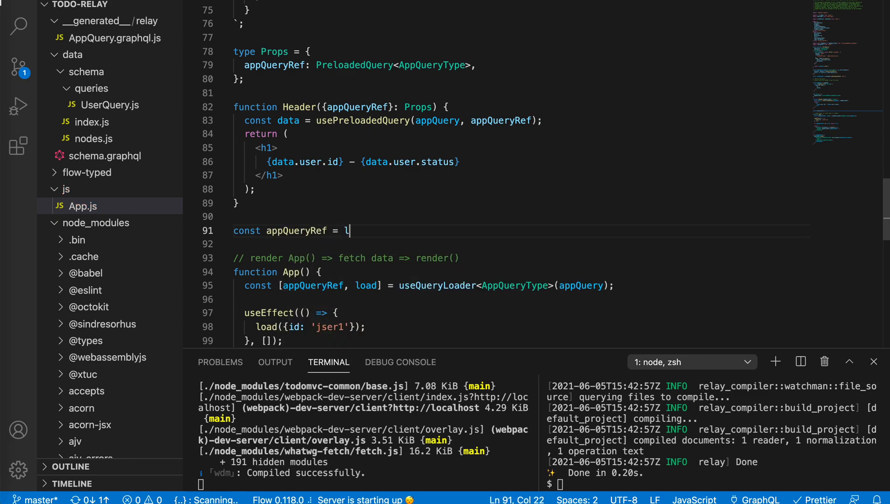
text(oadQuery)
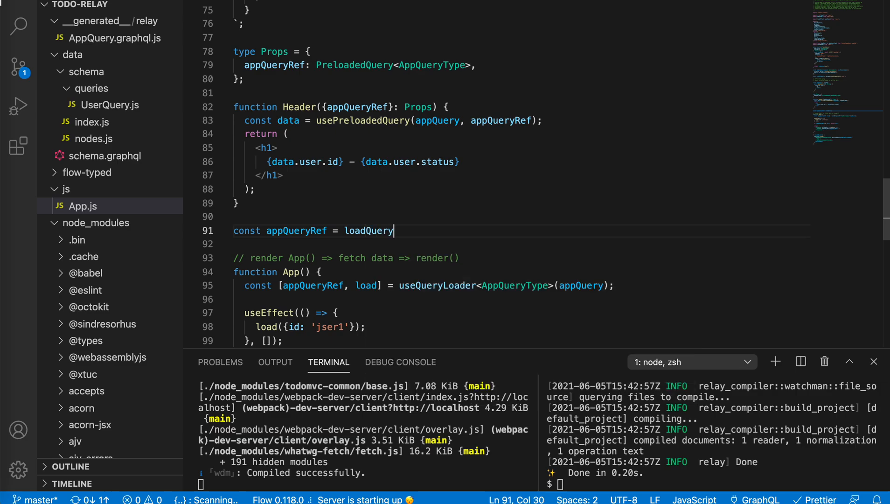
text((appQuery,)
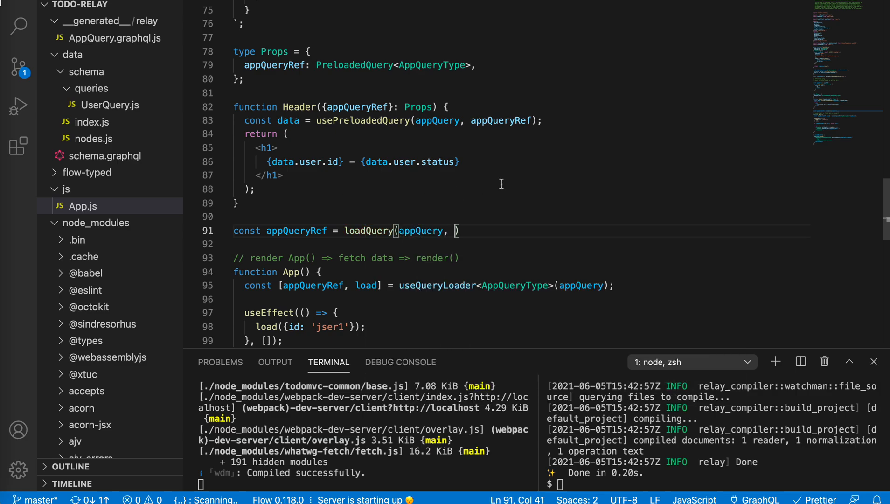
scroll(down, 3)
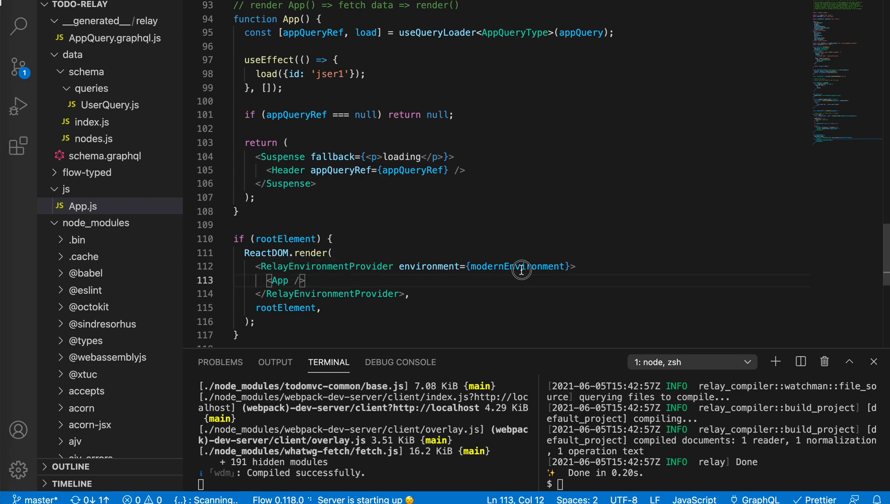
scroll(up, 3)
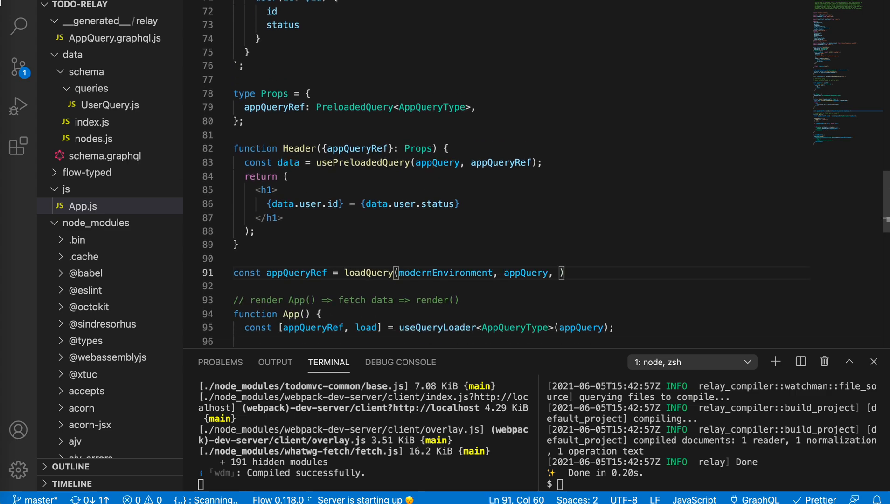
scroll(down, 3)
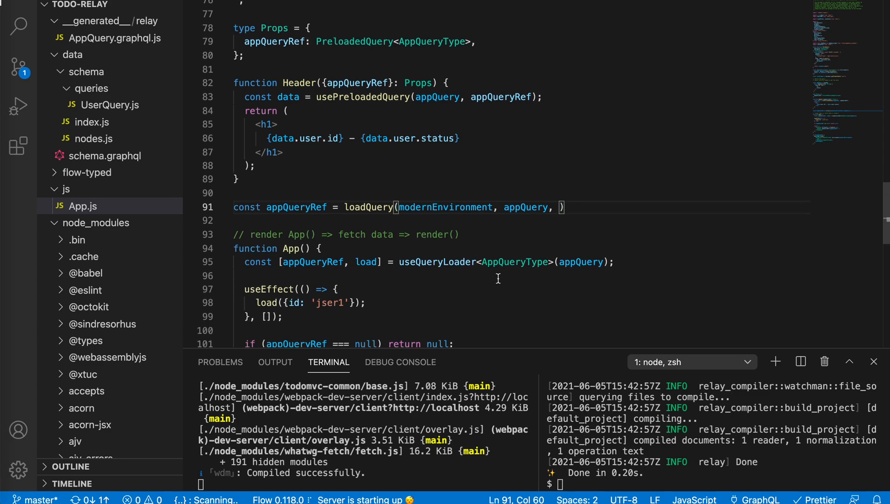
text({id: 'jser1'})
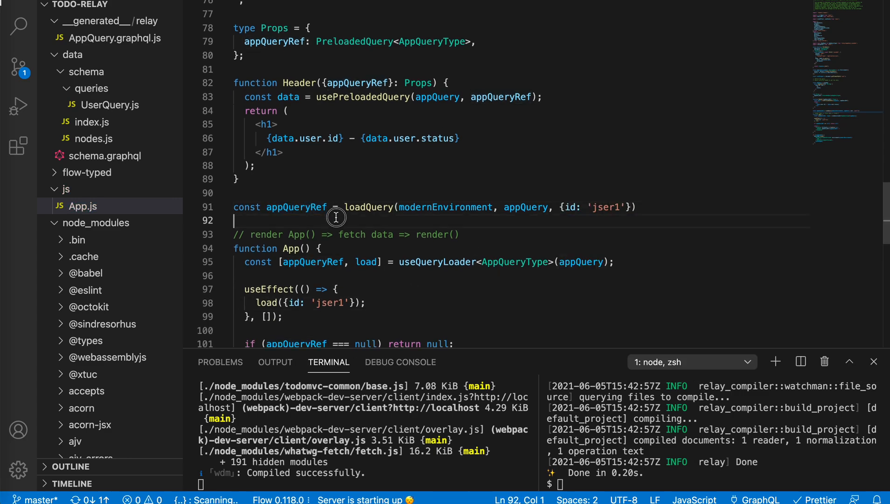
mouse_move(399, 185)
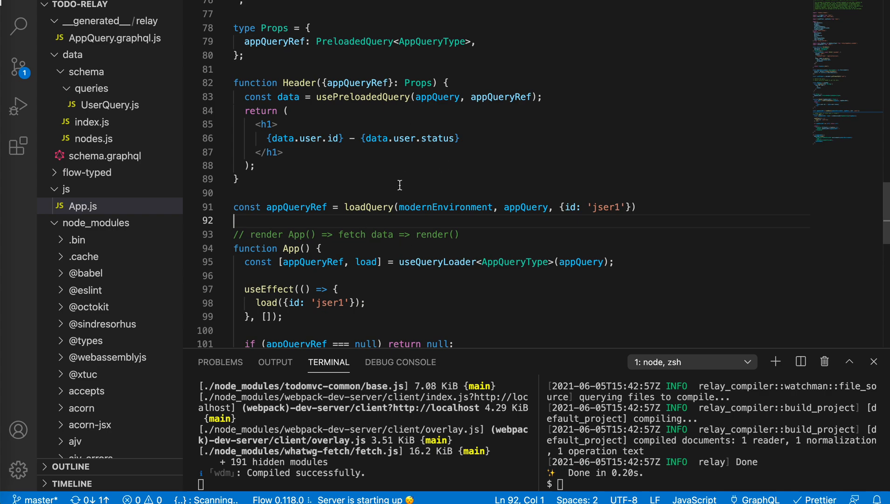
mouse_move(372, 199)
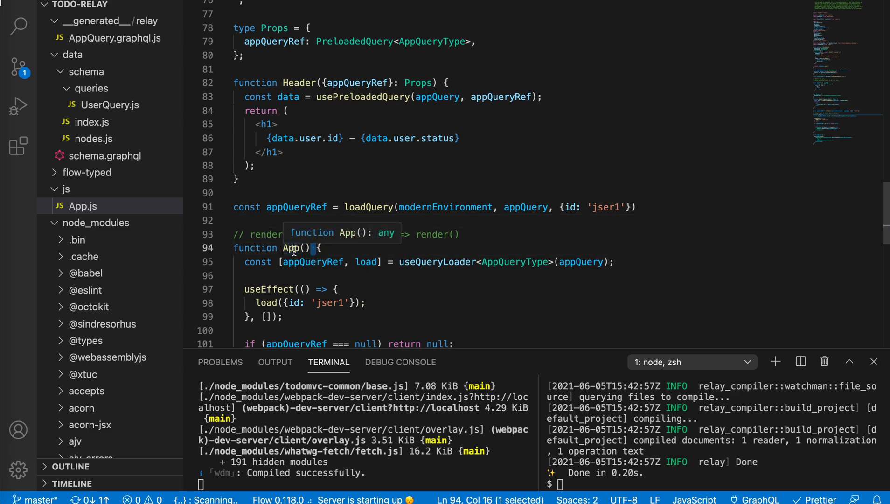
mouse_move(320, 194)
text({appQueryRef})
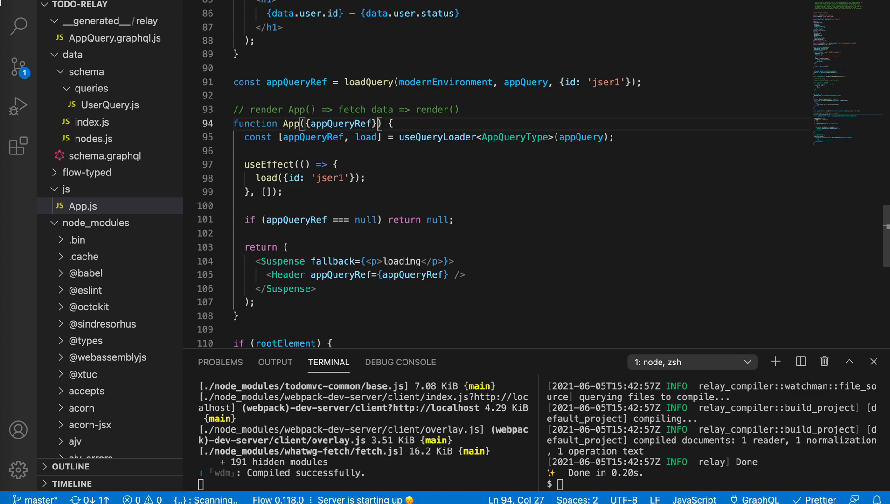
- Make App receive {appQueryRef} as a prop, dropping its useQueryLoader and useEffect lines
double_click(291, 123)
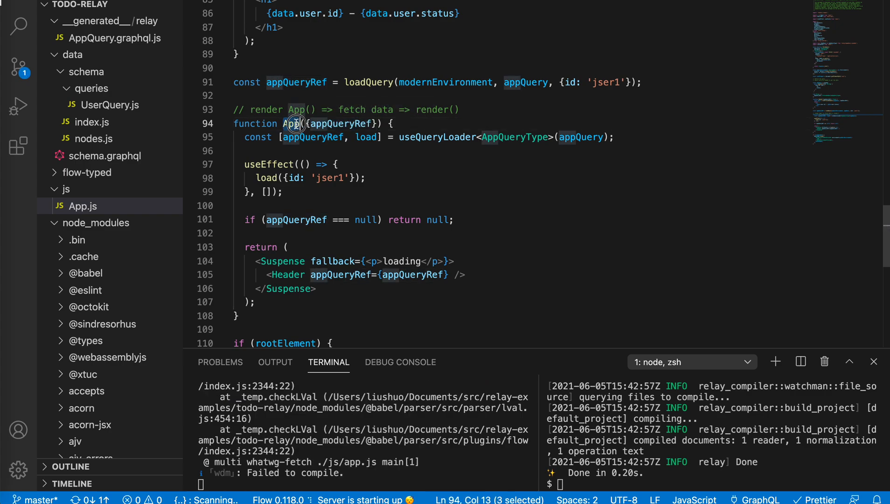
scroll(down, 3)
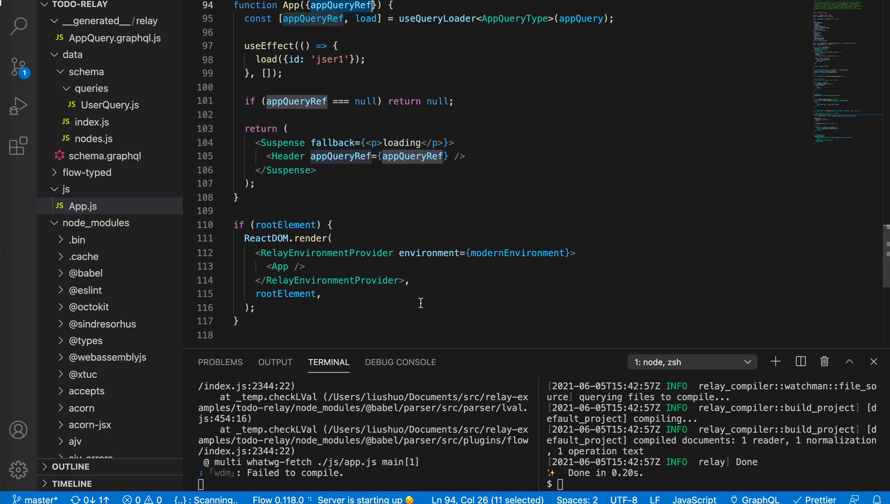
click(289, 245)
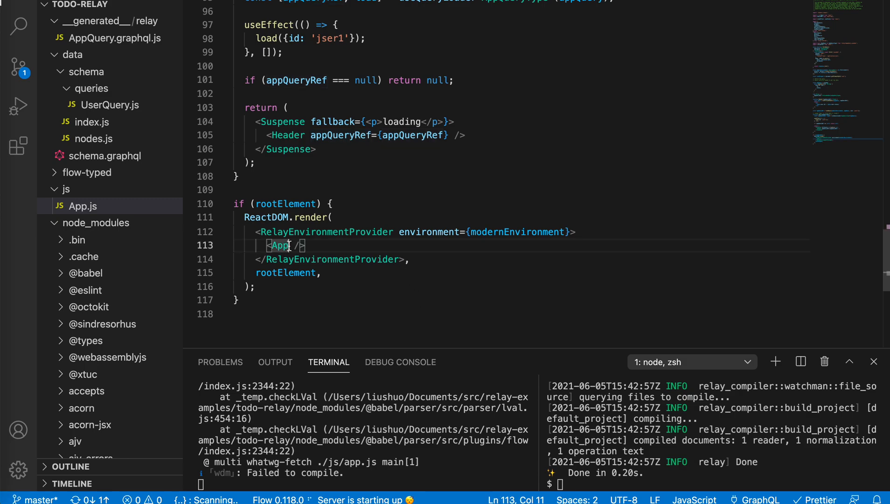
text({appQueryRef})
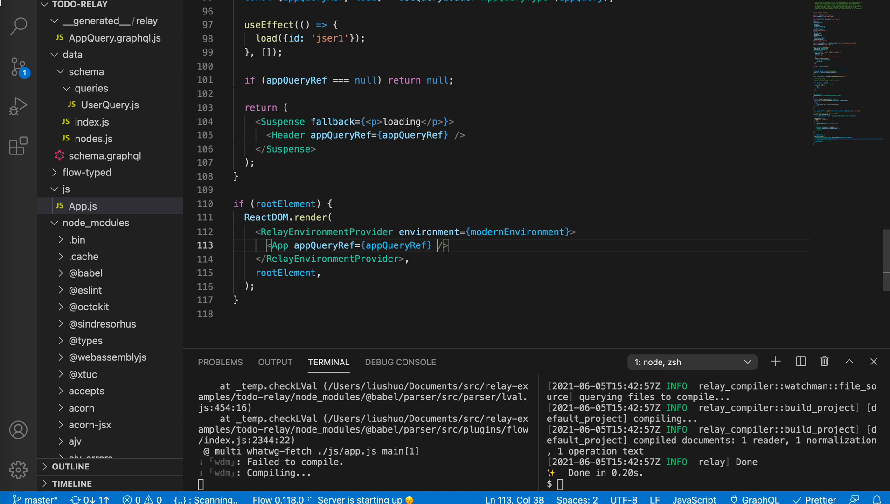
scroll(up, 3)
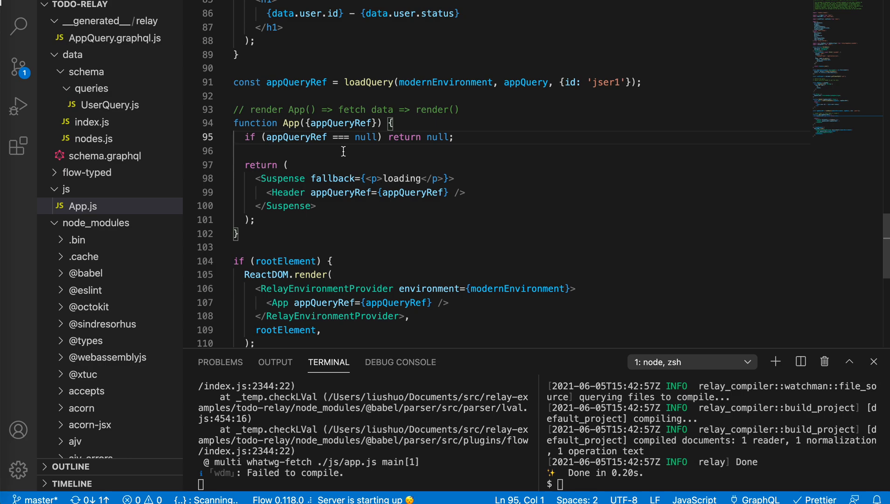
- Try an appQueryRef edit inside the Suspense block, then revert it with Backspace
click(297, 165)
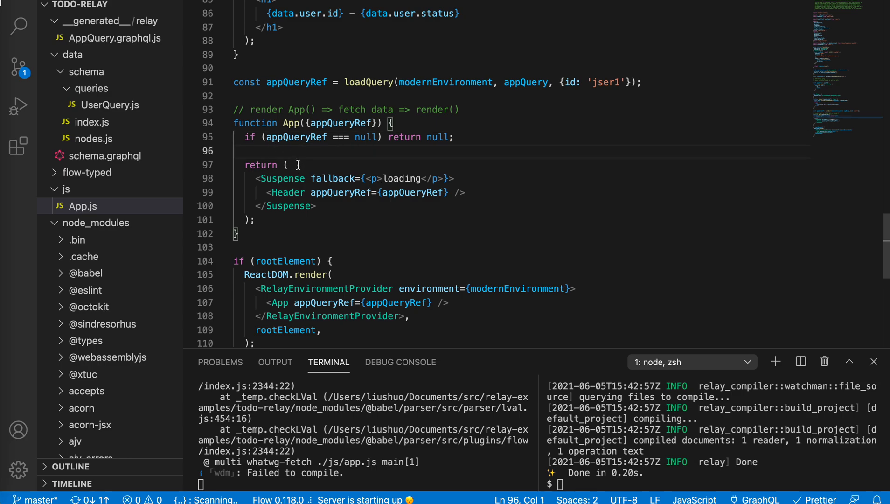
click(270, 192)
text({)
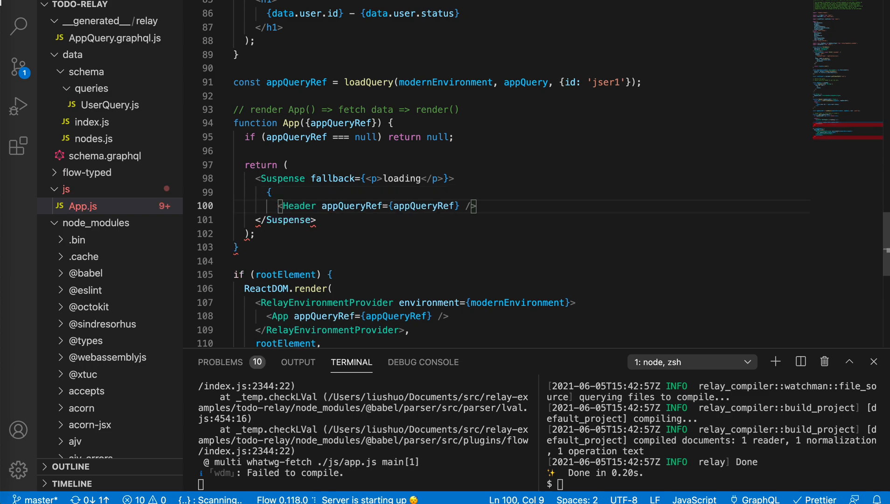
text(appQur)
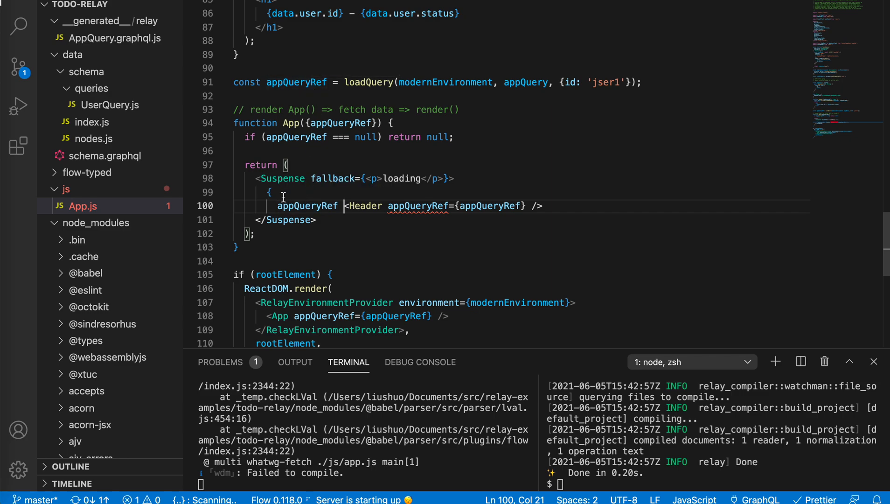
key(Backspace)
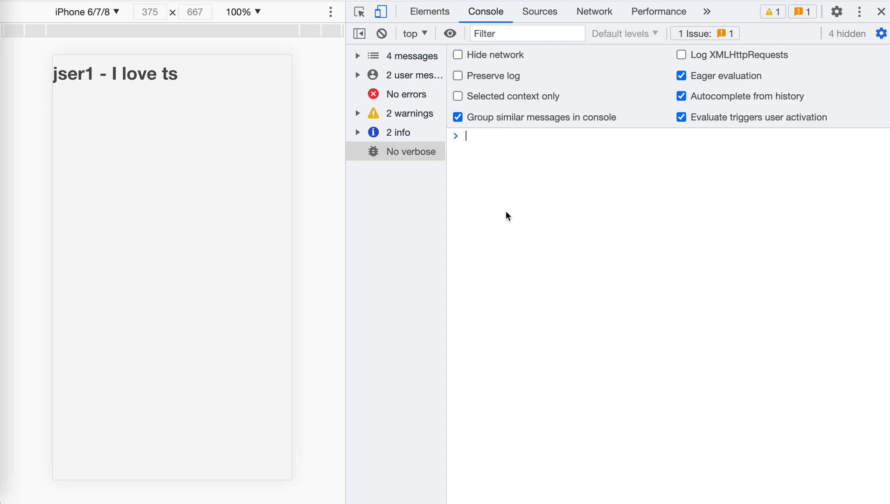
mouse_move(542, 223)
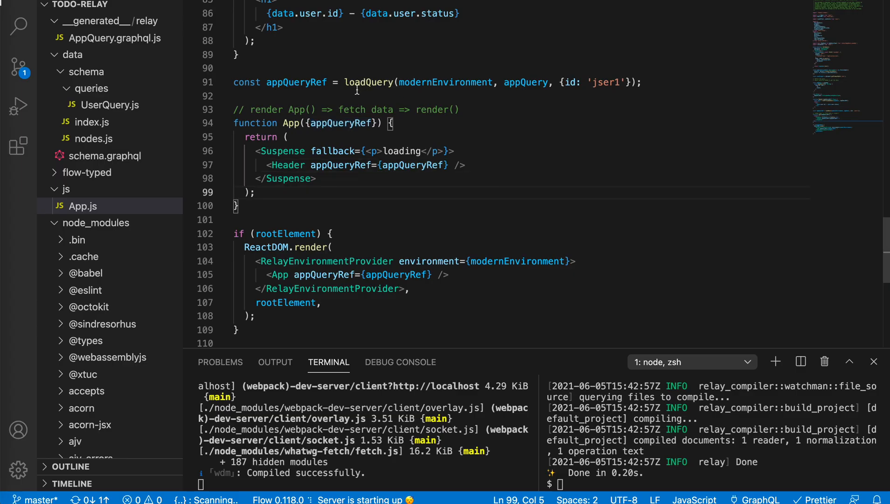
- Add notes '// becomes', '// fetch data' and '// render App() render()' below the render comment
click(234, 95)
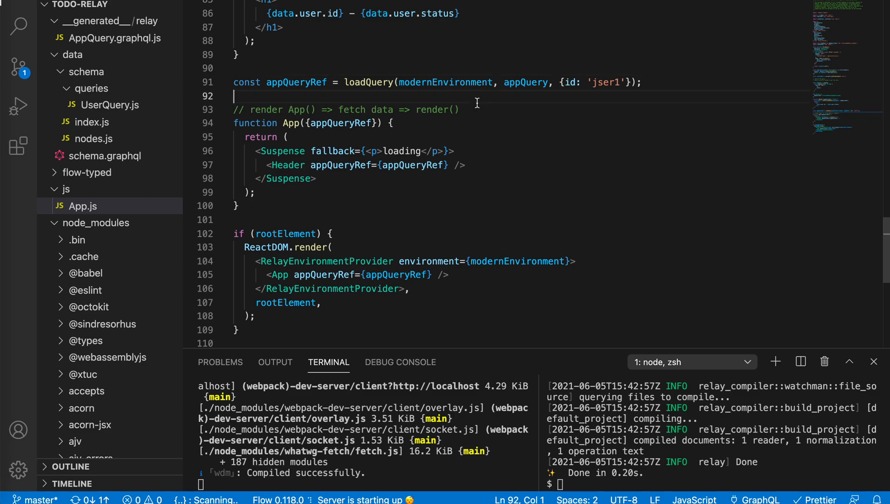
text(// becomes)
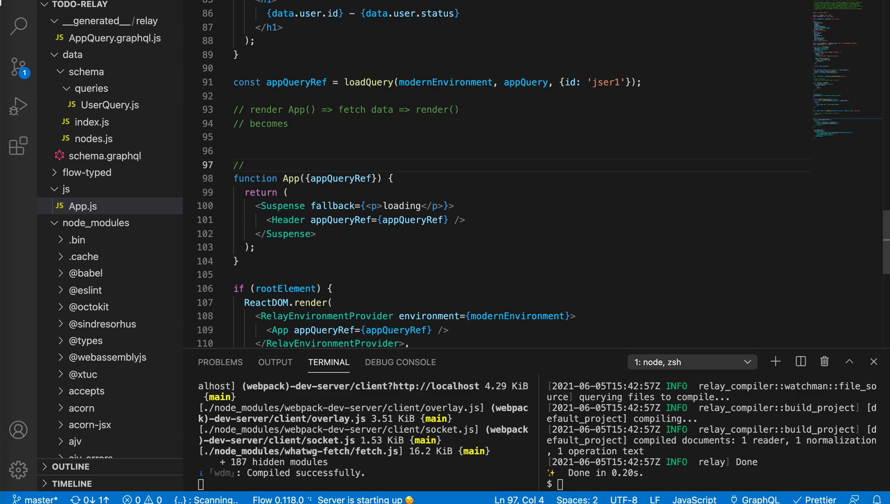
text(fetch data)
text(//)
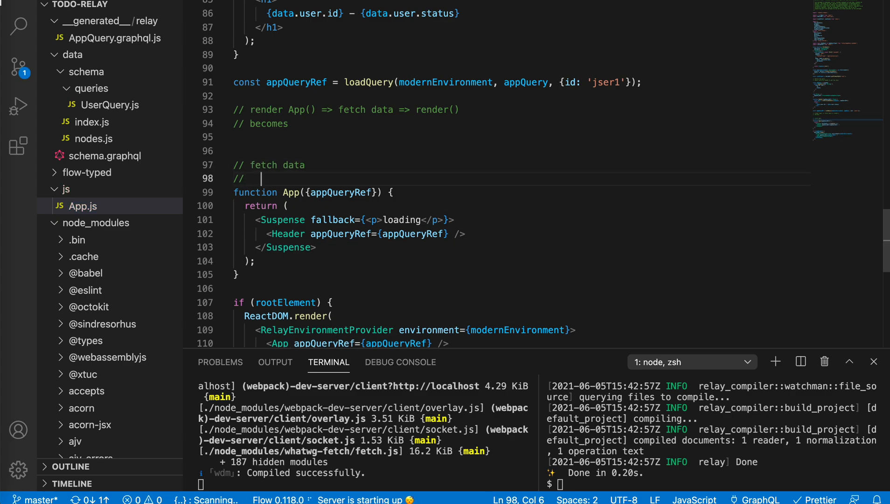
text(render App())
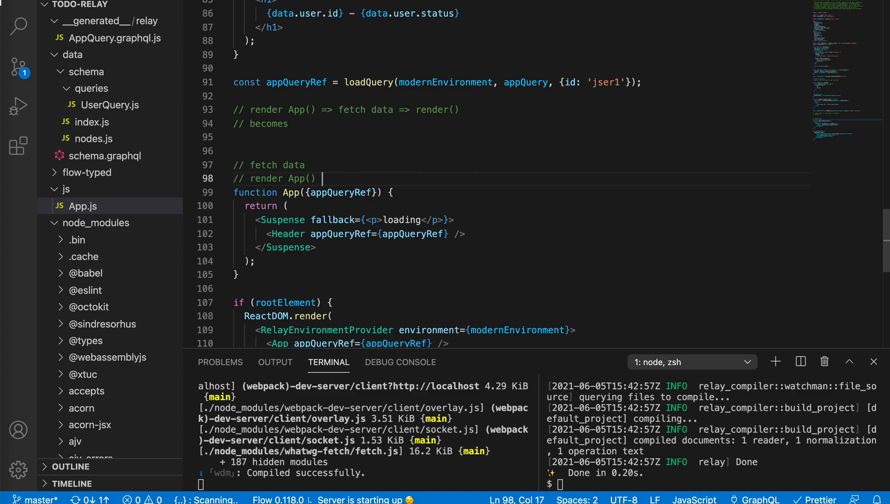
text(render())
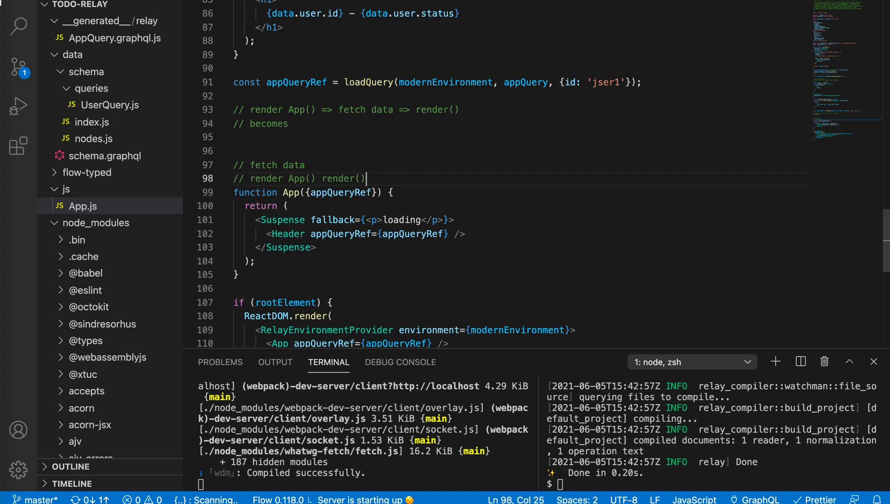
- Point at the module-level appQueryRef declaration and the closing Suspense line to review the flow
click(275, 82)
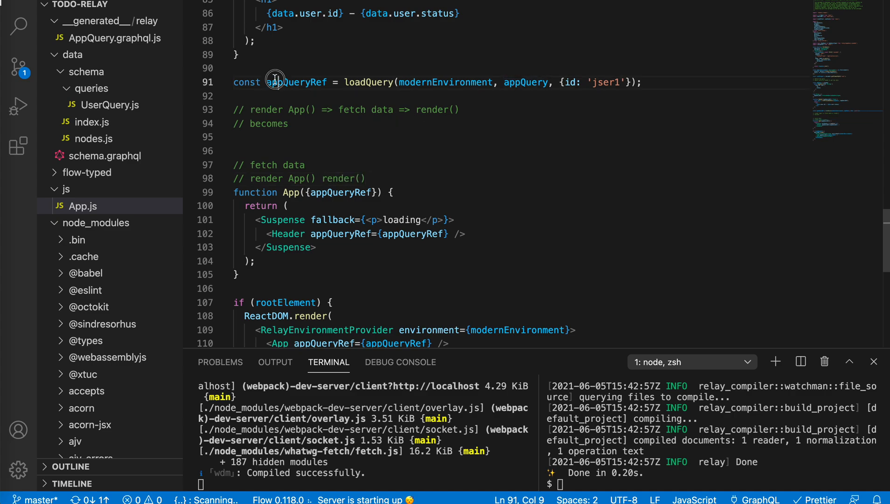
click(484, 151)
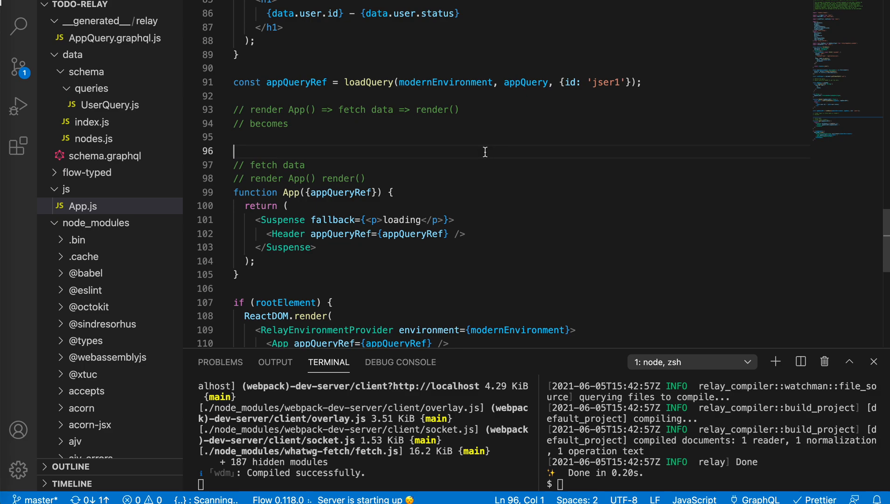
click(310, 247)
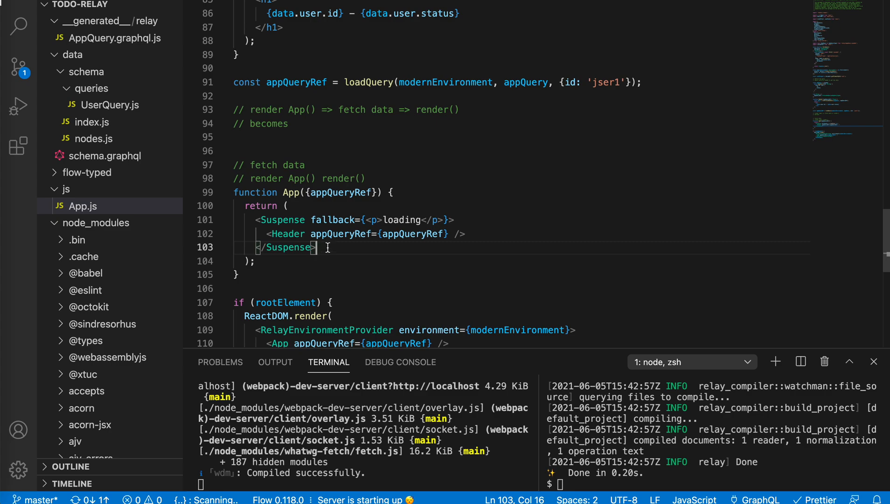
mouse_move(364, 152)
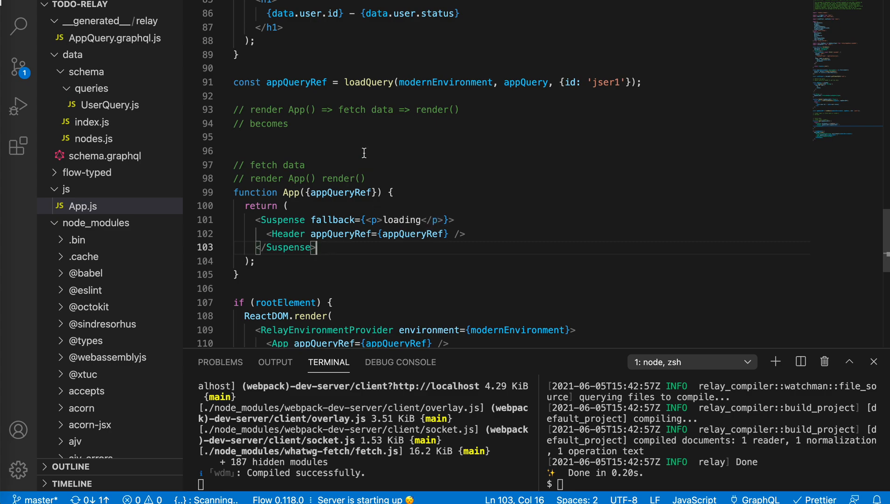
mouse_move(362, 141)
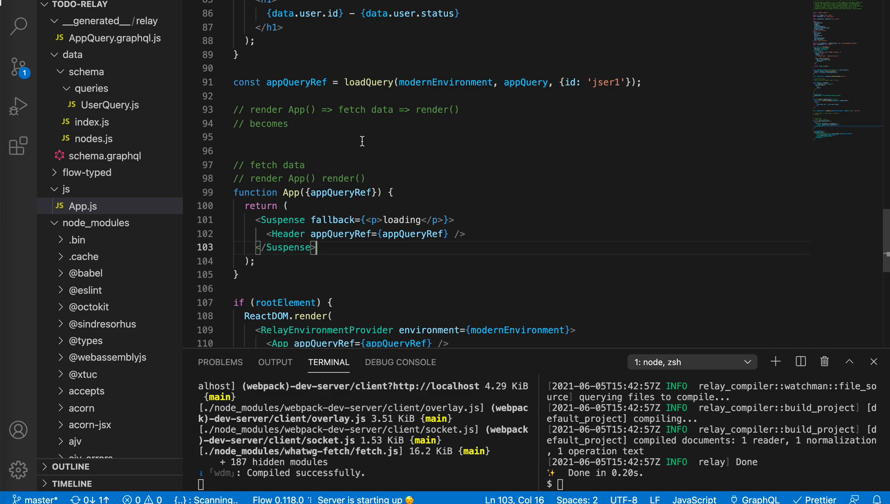
mouse_move(279, 177)
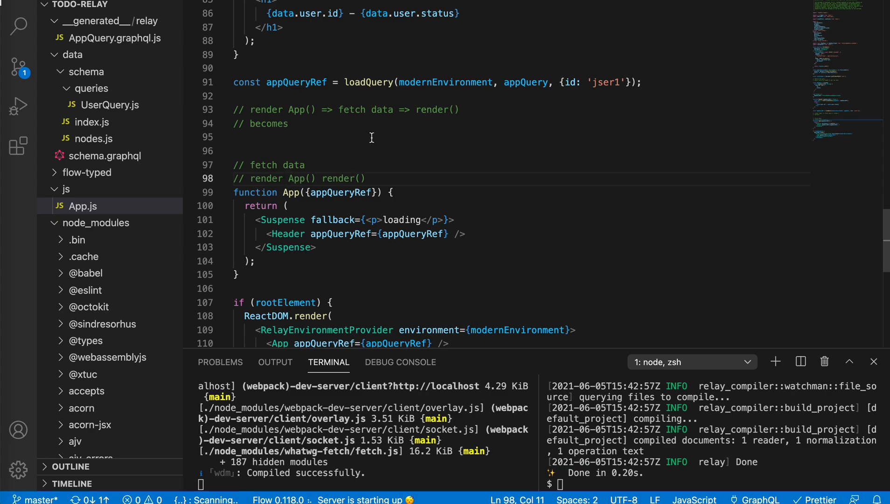
mouse_move(333, 173)
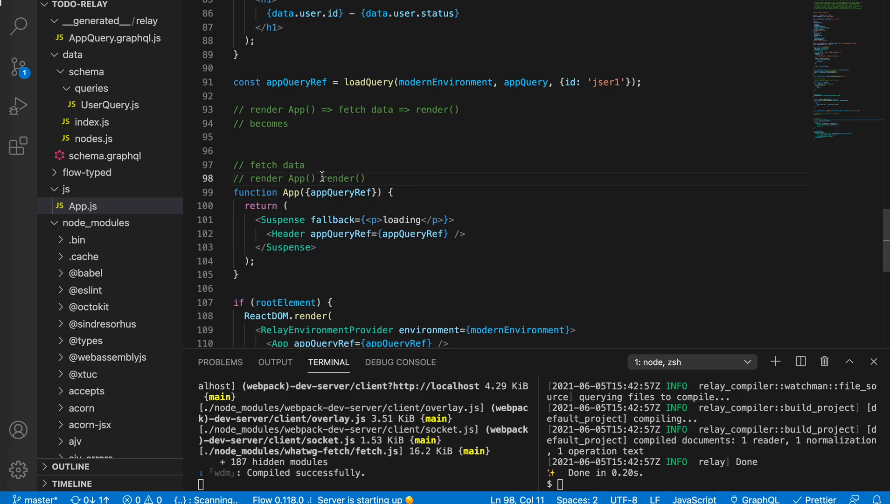
- Space out 'render App()' and 'render()' in the note and point at loadQuery as the fetch step
click(415, 220)
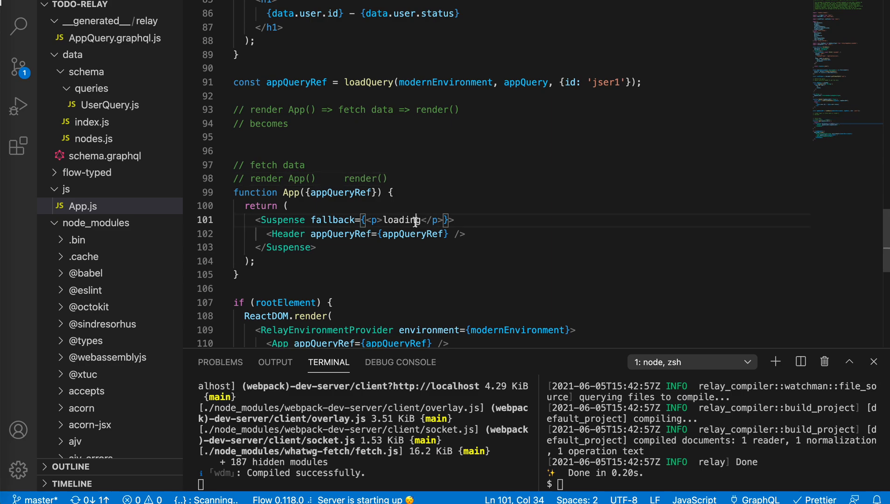
click(335, 178)
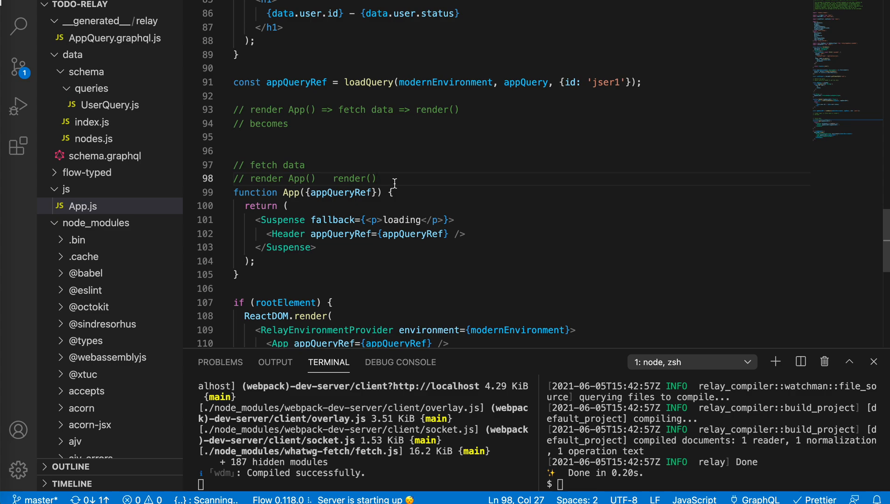
click(345, 82)
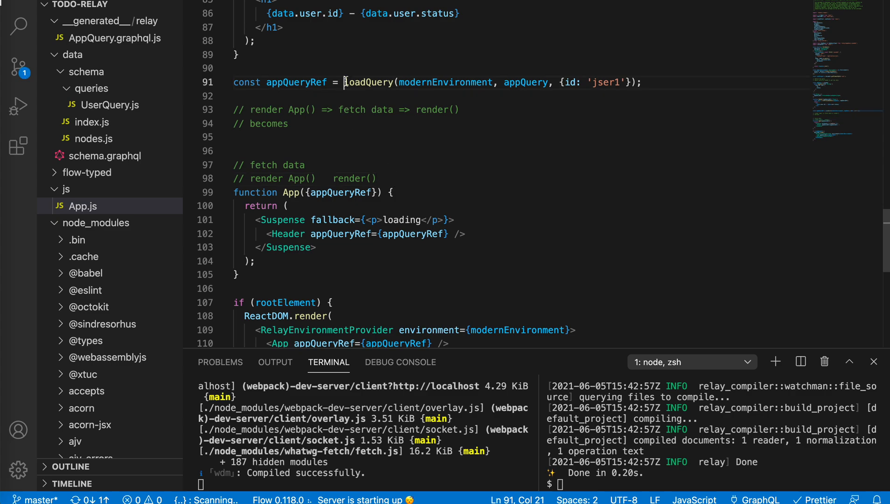
scroll(up, 3)
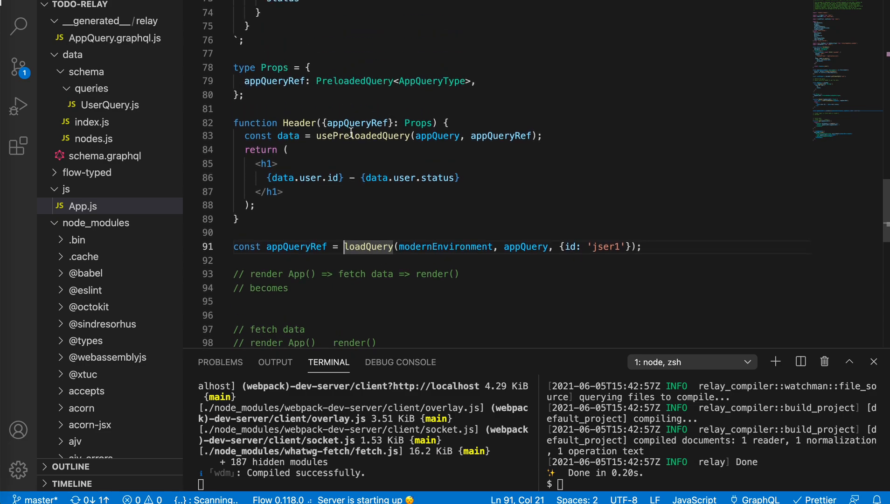
- Review Header and the module-level loadQuery call, leaving the code unchanged
click(365, 231)
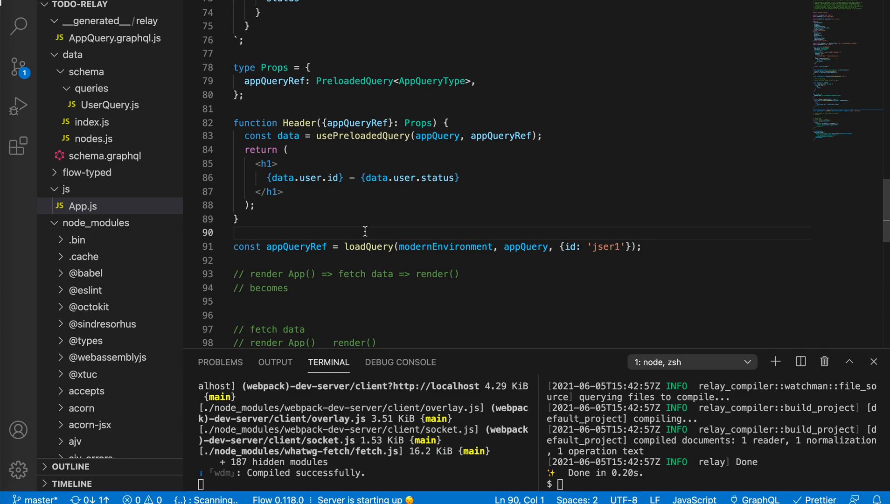
click(234, 232)
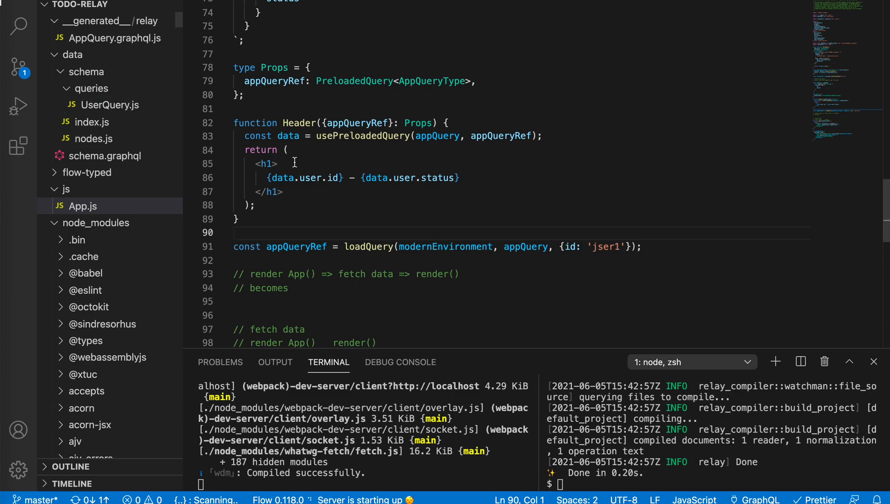
mouse_move(112, 111)
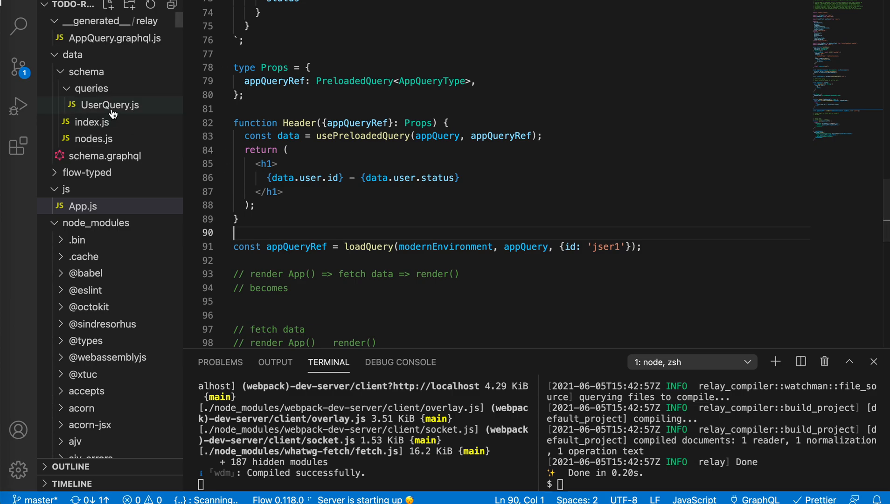
mouse_move(112, 104)
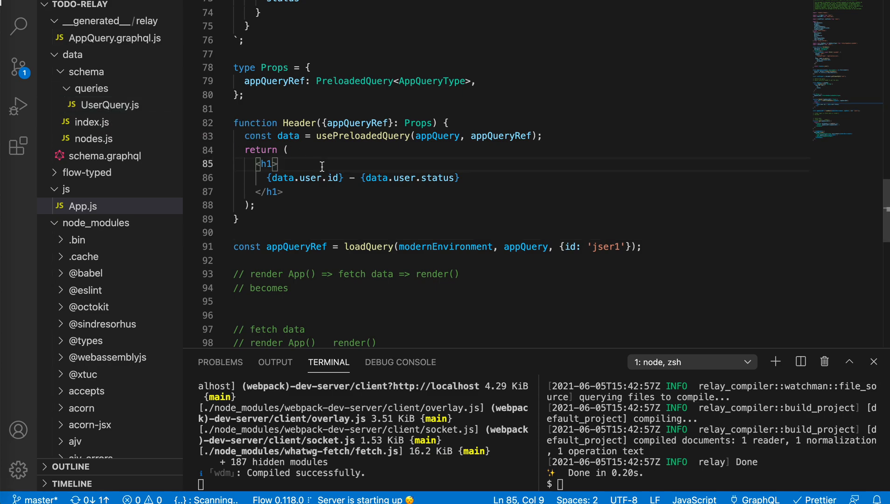
scroll(down, 3)
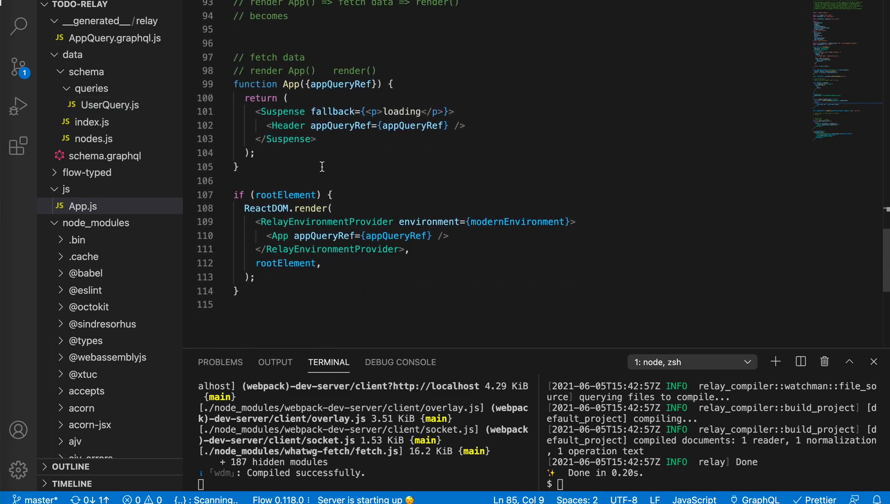
scroll(up, 3)
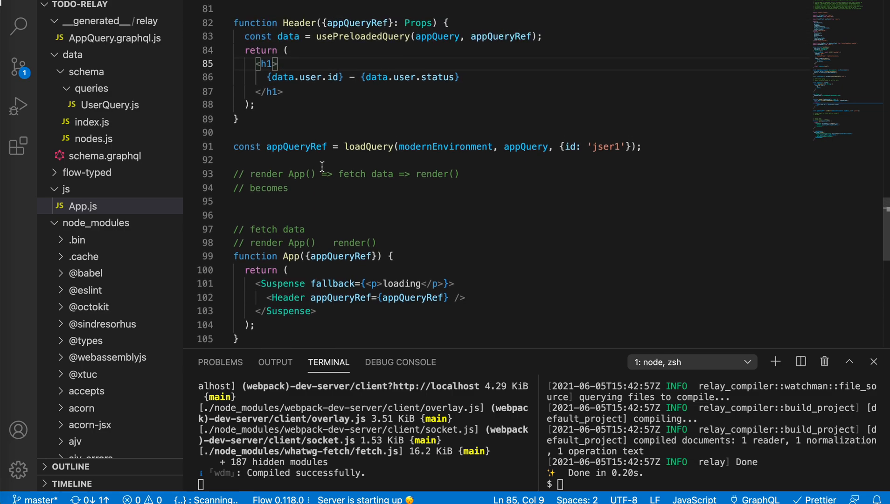